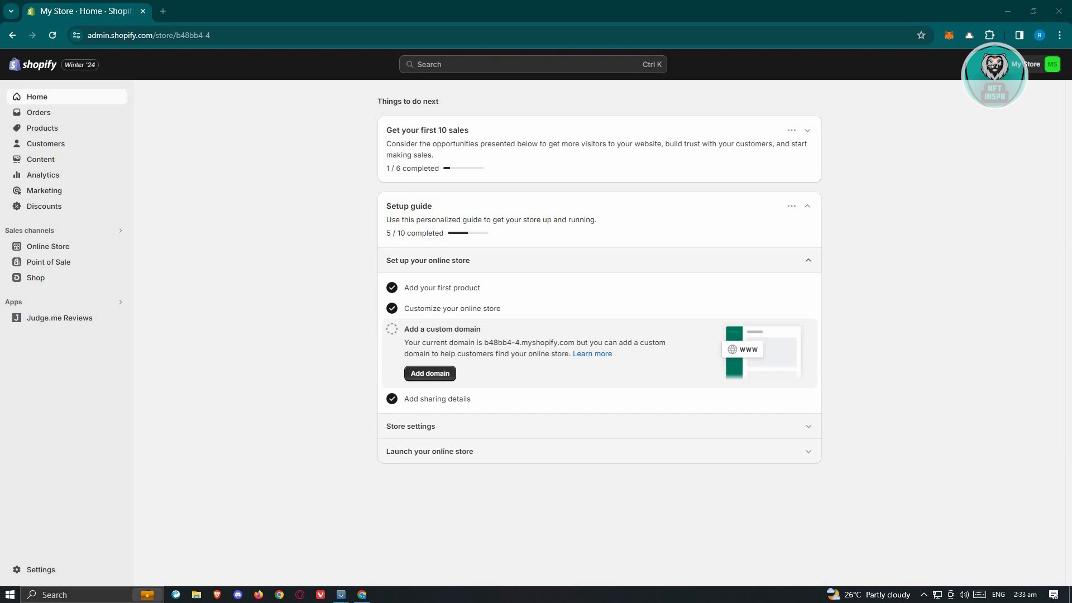
Go to the store settings' Apps and sales channels page.
{"action": "left_click", "coordinate": [40, 569]}
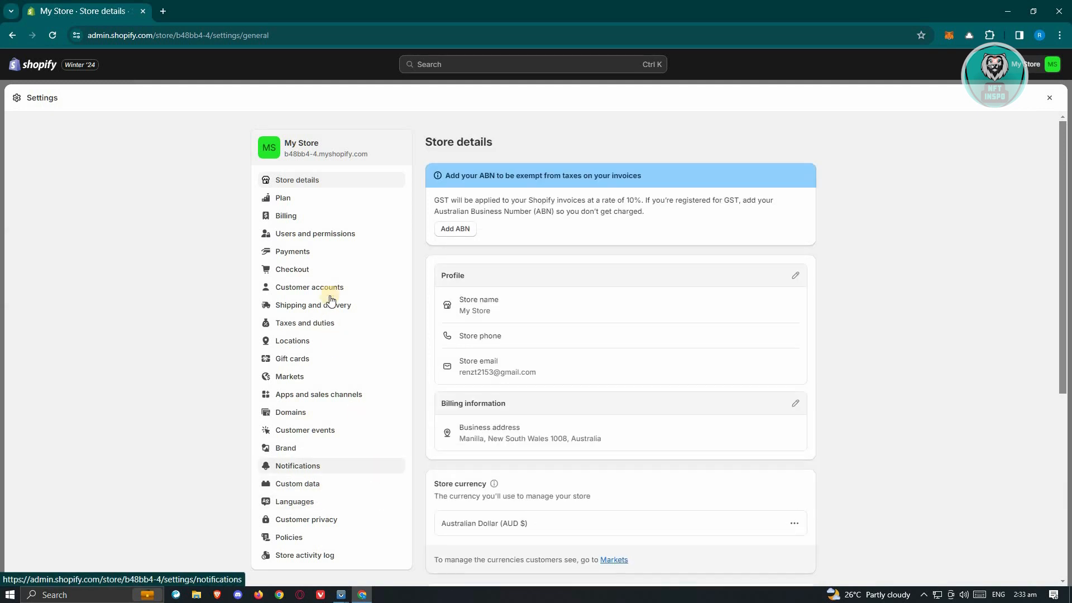
{"action": "left_click", "coordinate": [318, 394]}
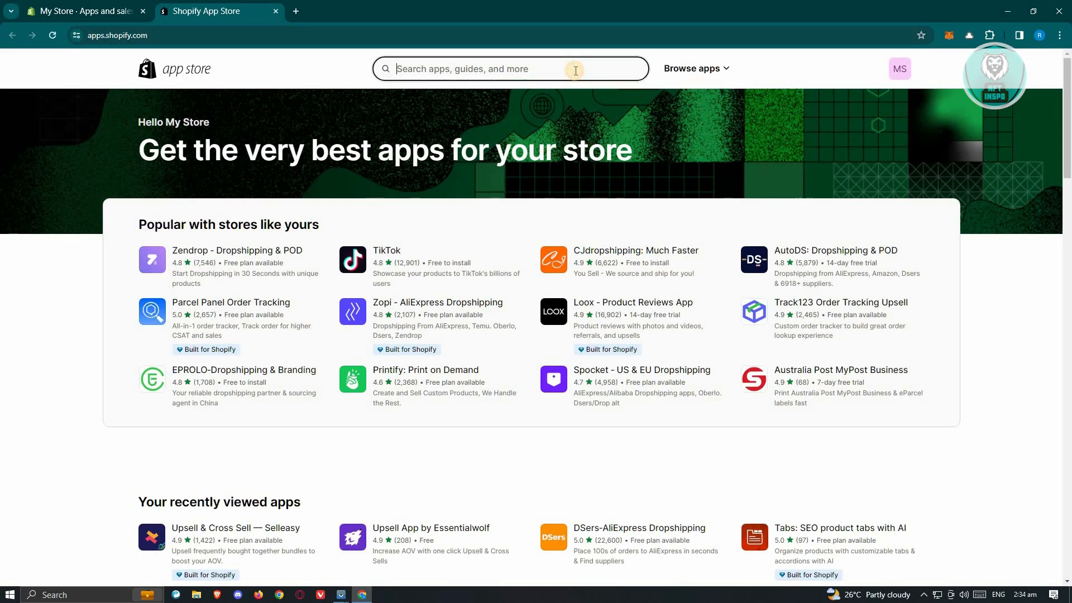
Search the Shopify App Store for 'upsell'.
{"action": "type", "text": "upsell"}
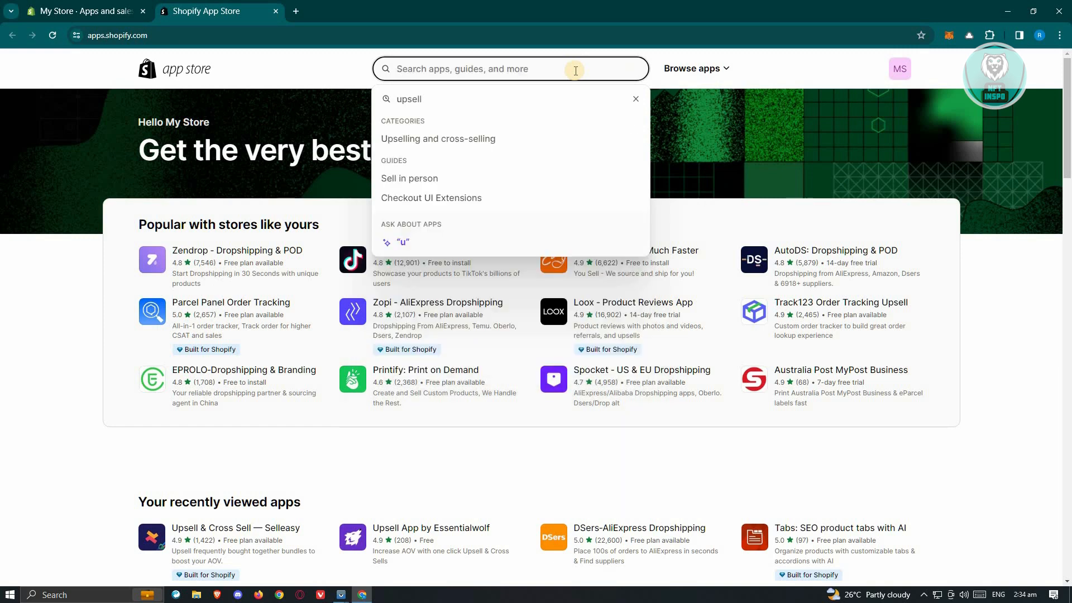
{"action": "type", "text": "upsell"}
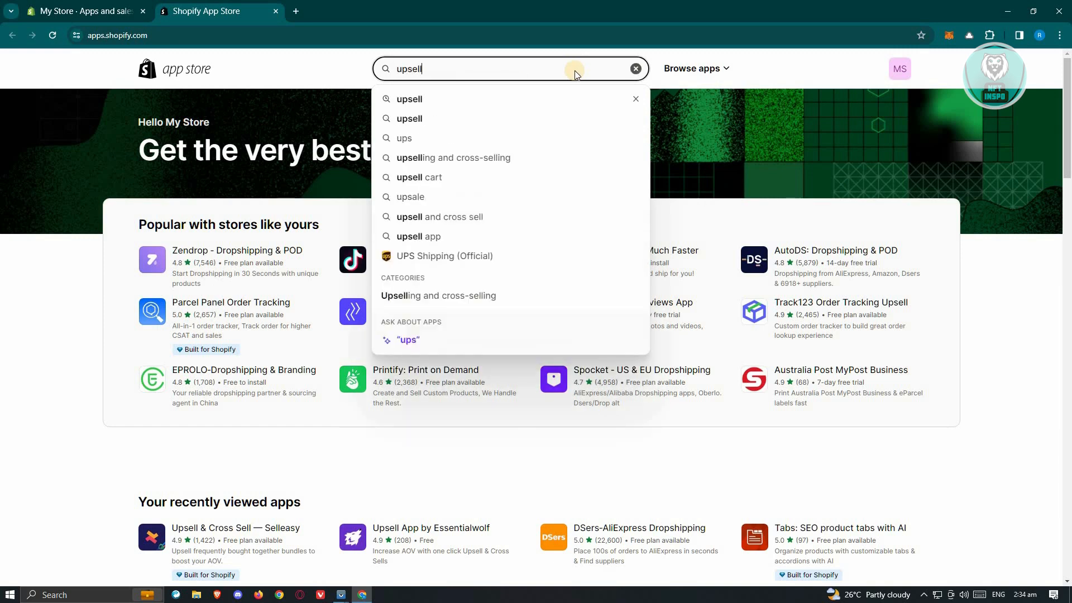
{"action": "key", "text": "Enter"}
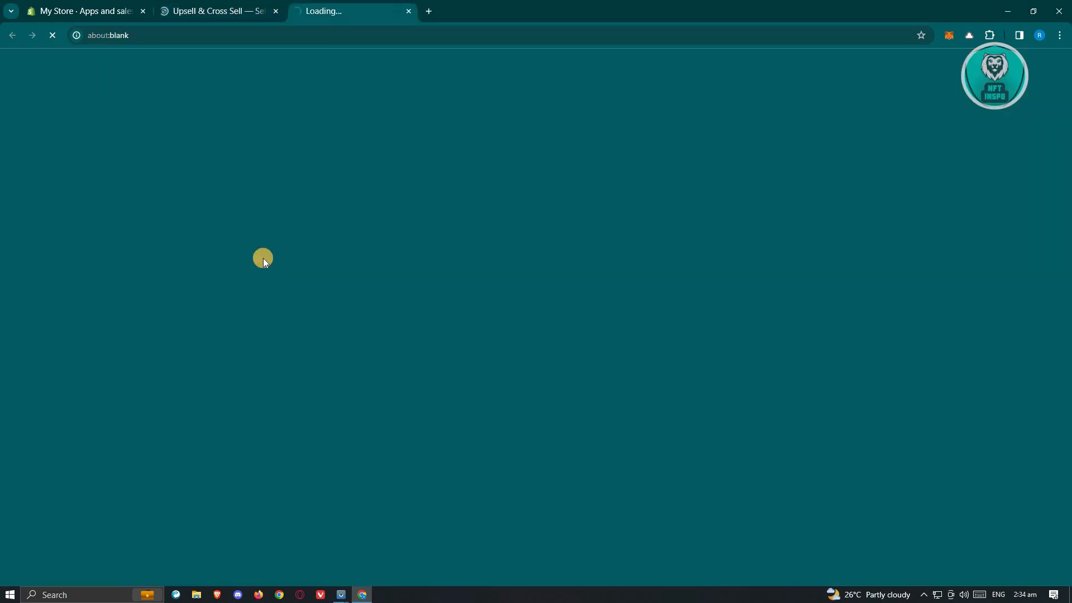
{"action": "mouse_move", "coordinate": [247, 280]}
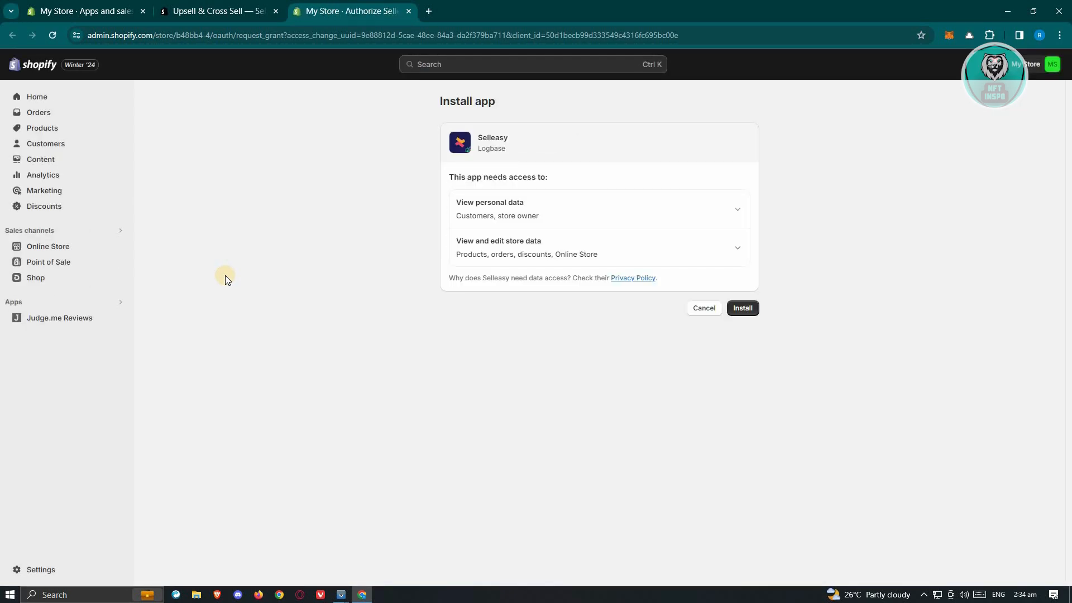
Install the Selleasy app, approving its requested data access.
{"action": "left_click", "coordinate": [744, 308]}
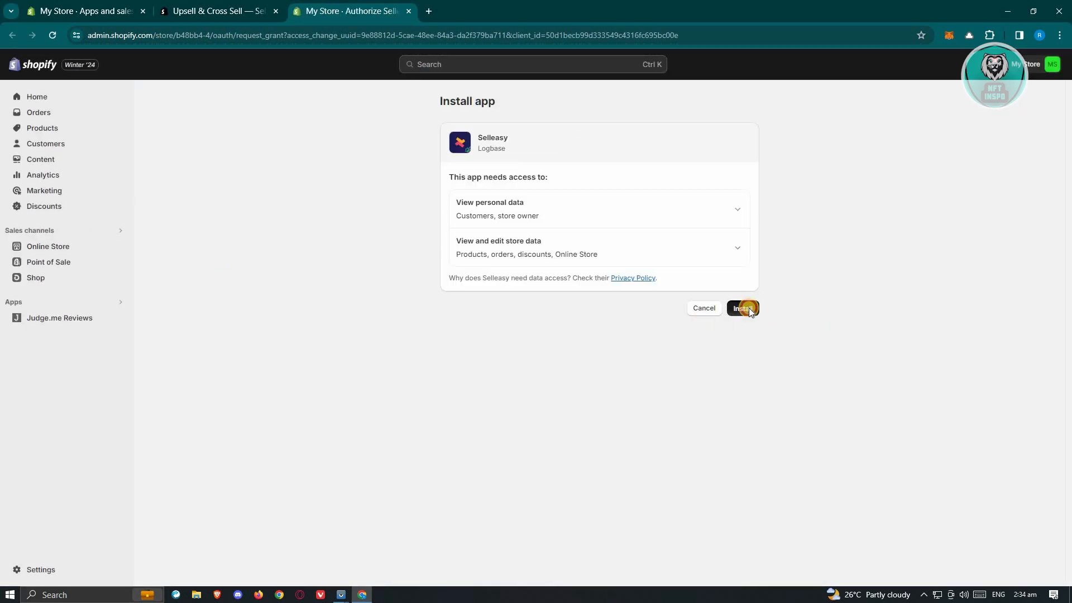
{"action": "left_click", "coordinate": [743, 308]}
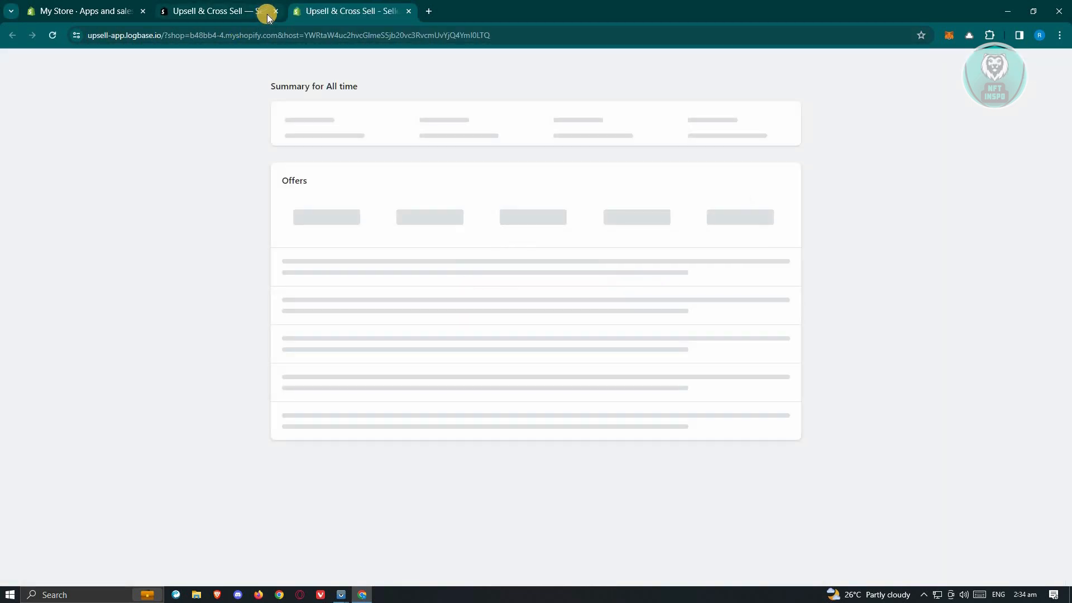
{"action": "mouse_move", "coordinate": [553, 201]}
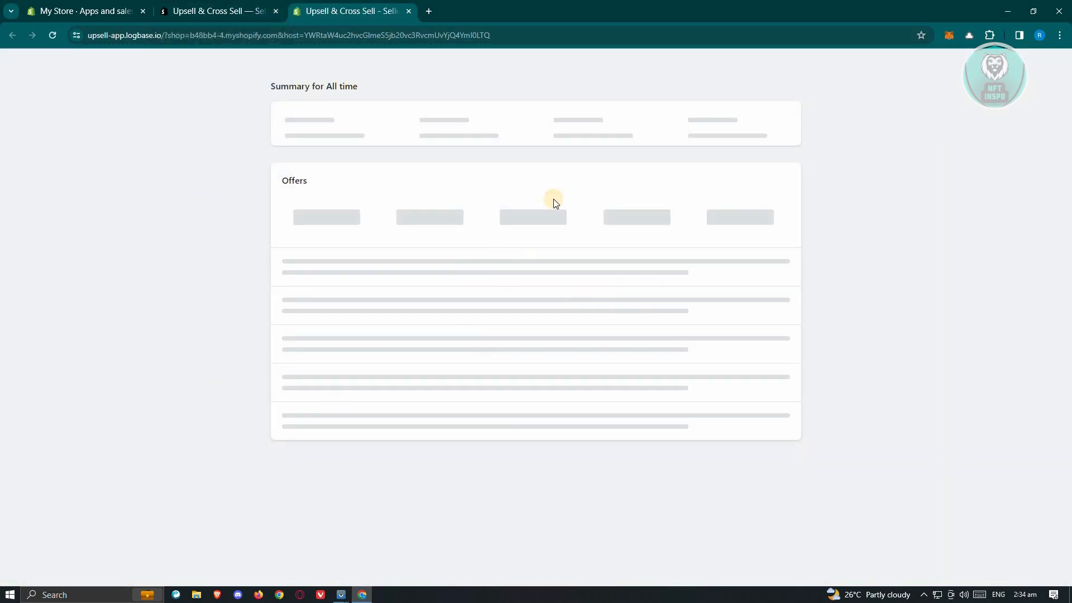
{"action": "mouse_move", "coordinate": [864, 292]}
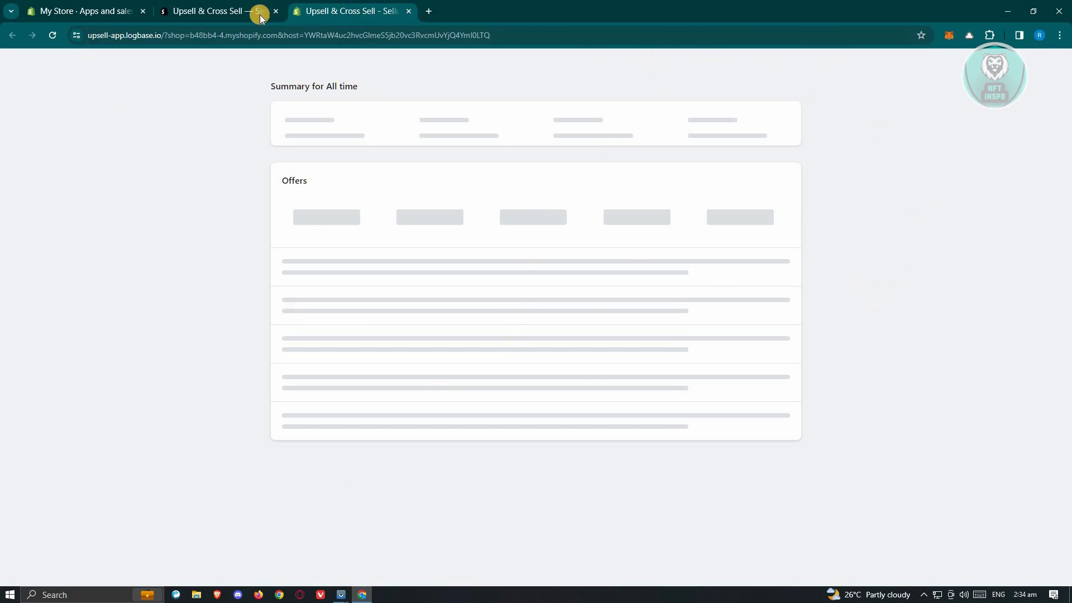
{"action": "mouse_move", "coordinate": [256, 12]}
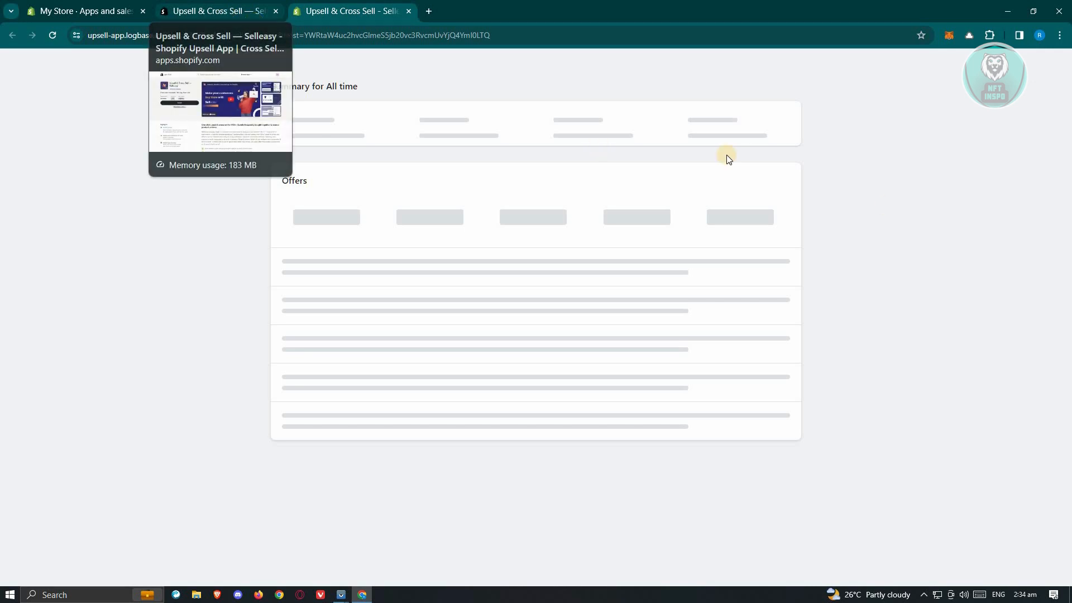
{"action": "mouse_move", "coordinate": [272, 445]}
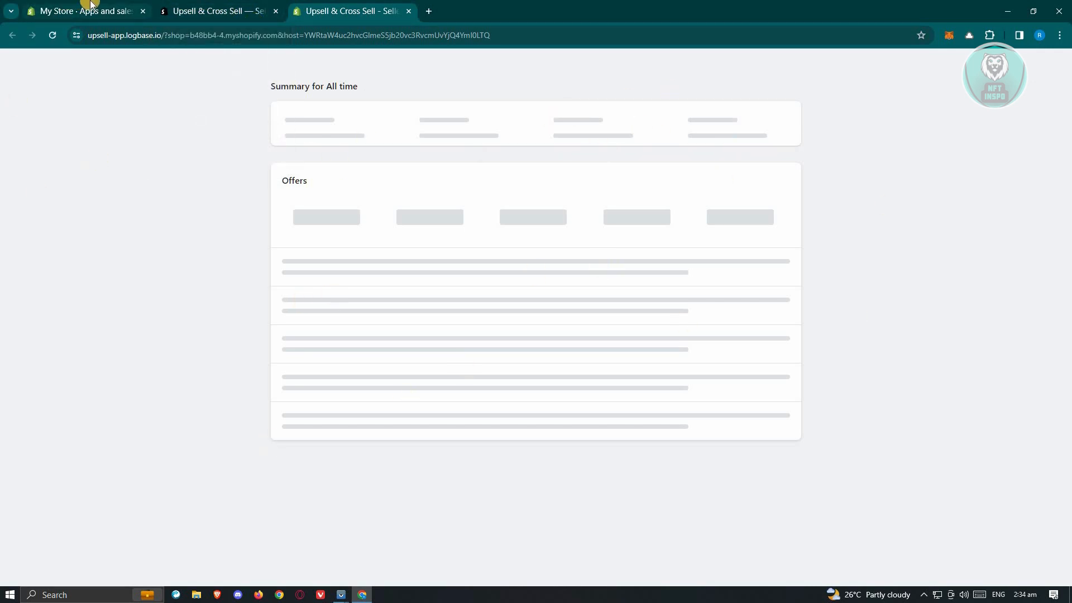
Switch back to the My Store admin tab.
{"action": "left_click", "coordinate": [84, 11]}
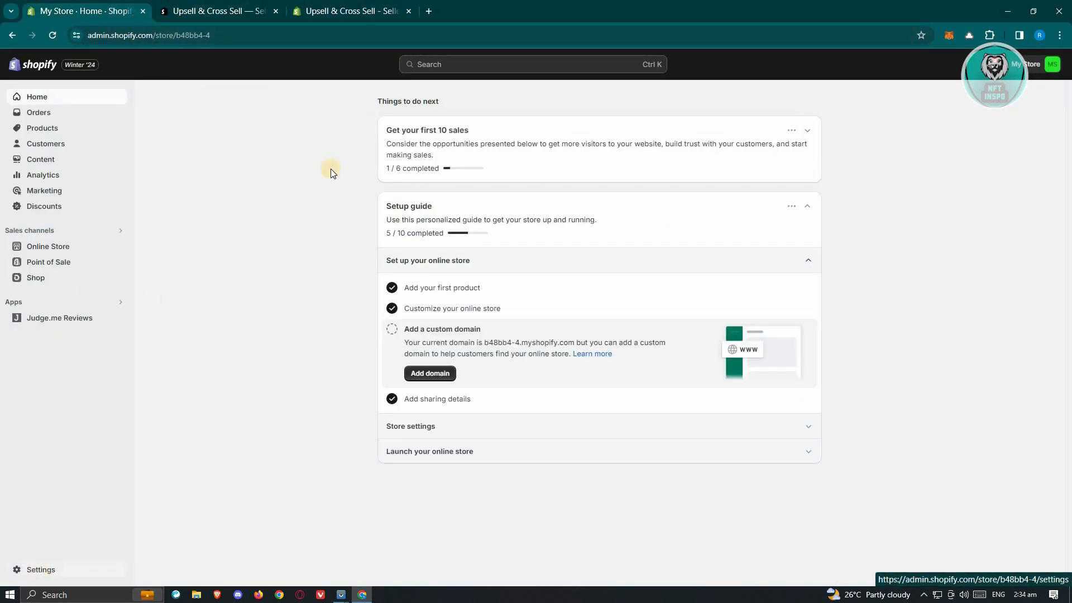
{"action": "mouse_move", "coordinate": [443, 389]}
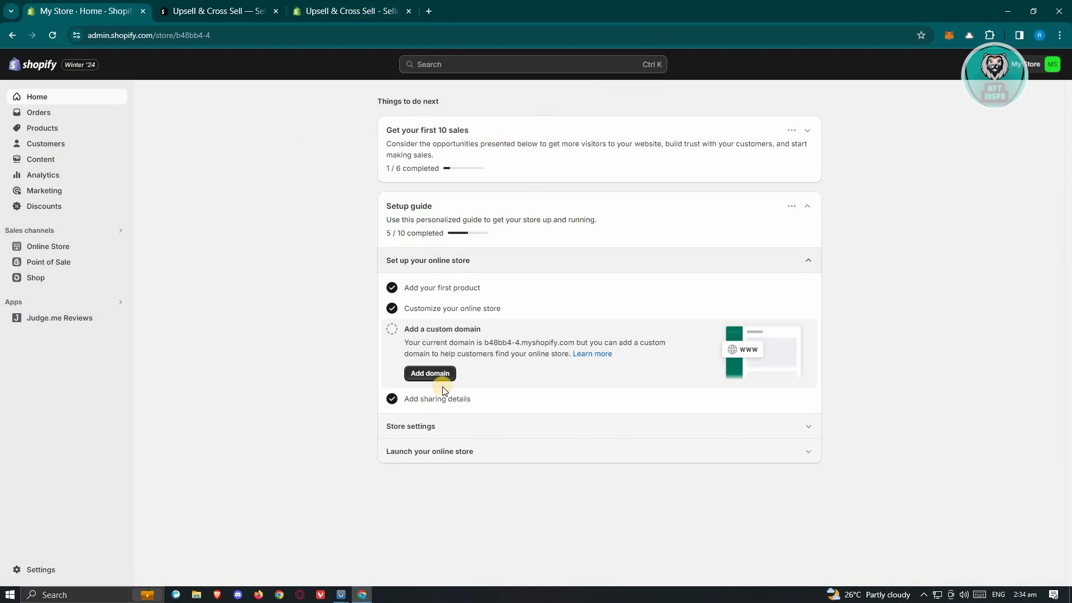
{"action": "mouse_move", "coordinate": [376, 386]}
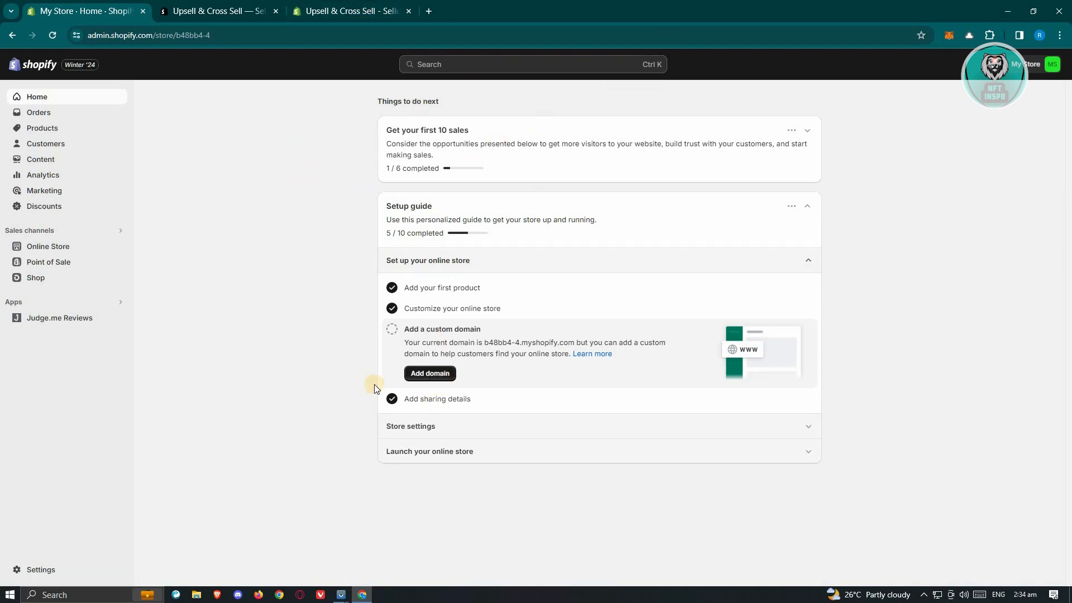
Launch Selleasy from Settings' Apps and sales channels list in the store admin.
{"action": "left_click", "coordinate": [40, 569]}
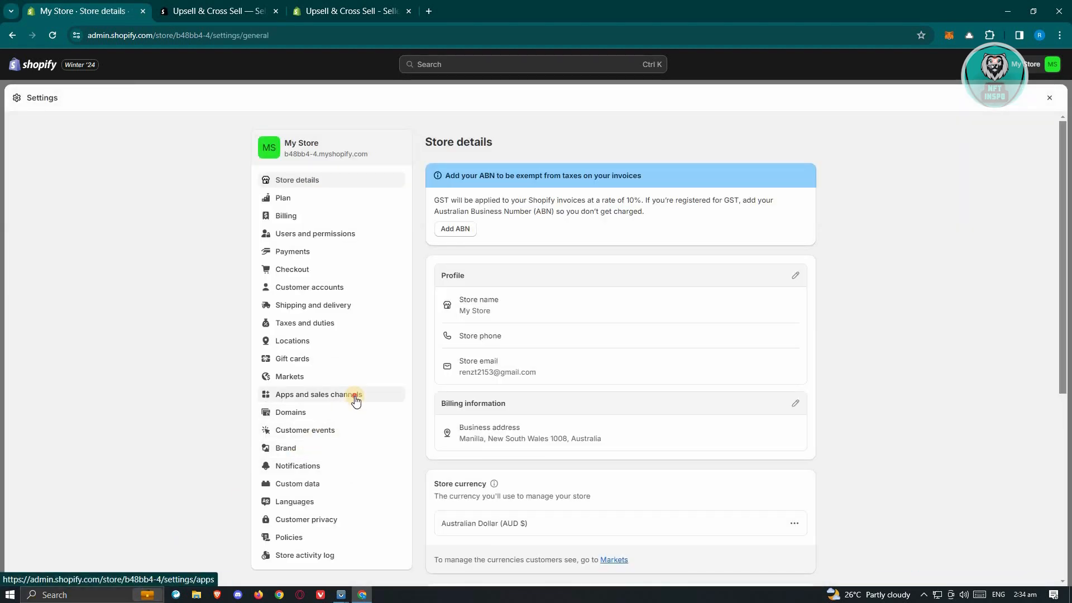
{"action": "left_click", "coordinate": [318, 394]}
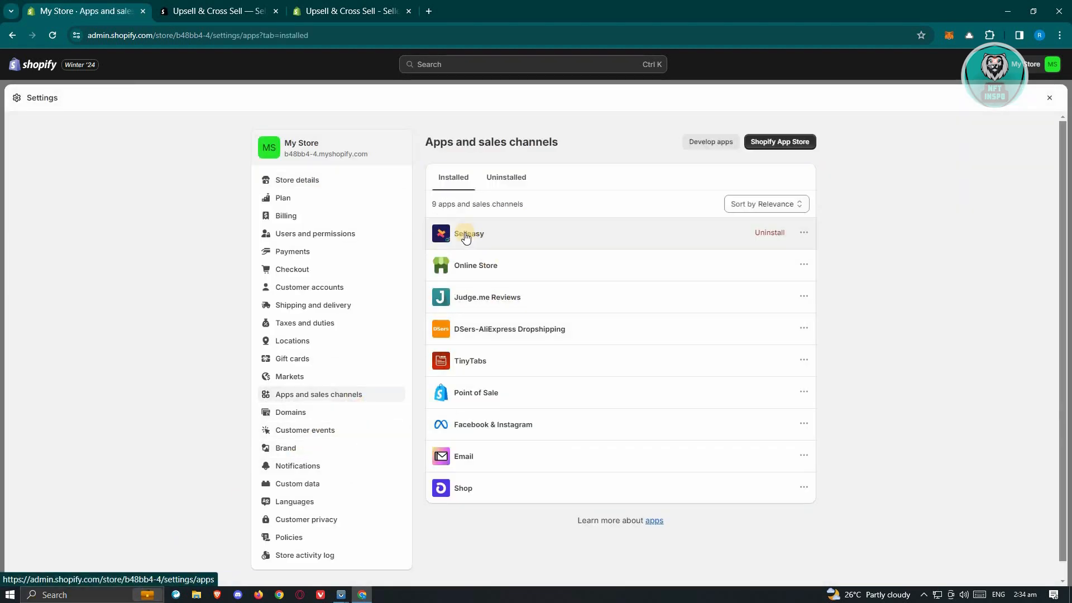
{"action": "left_click", "coordinate": [469, 234]}
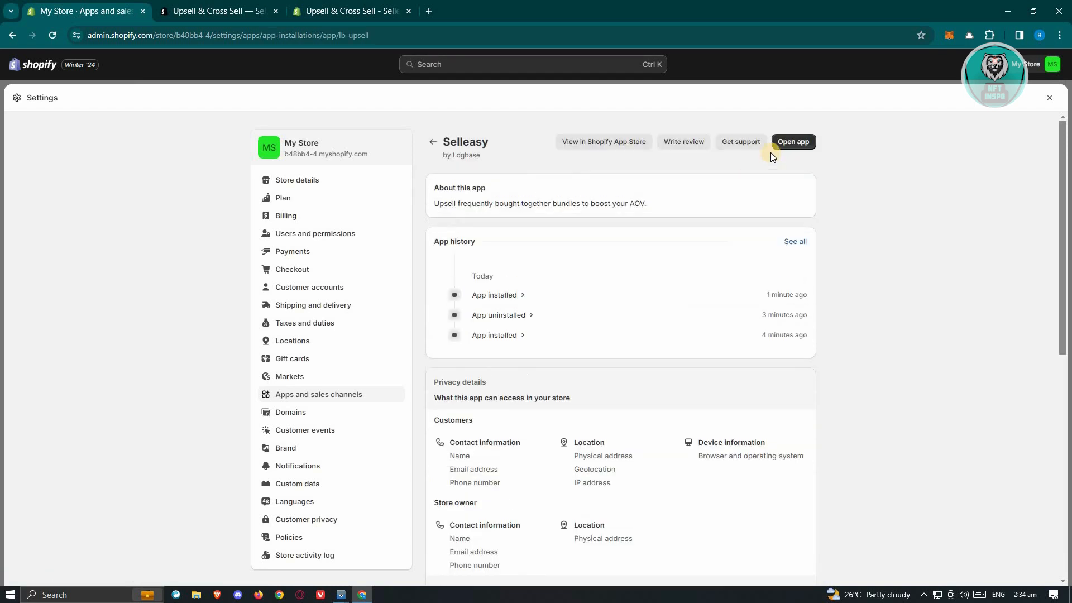
{"action": "left_click", "coordinate": [793, 141]}
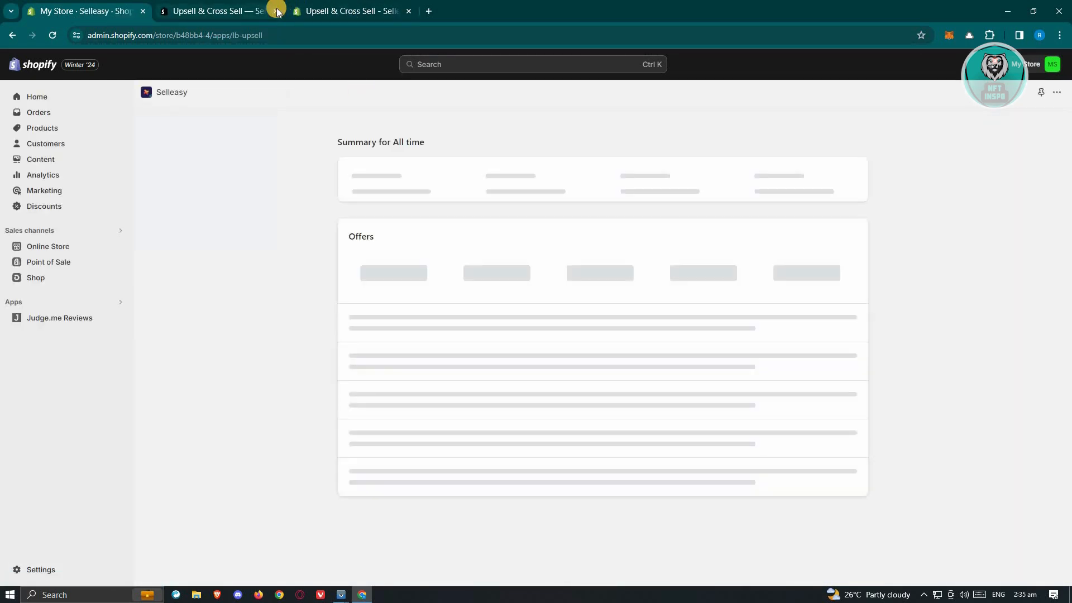
{"action": "mouse_move", "coordinate": [219, 12]}
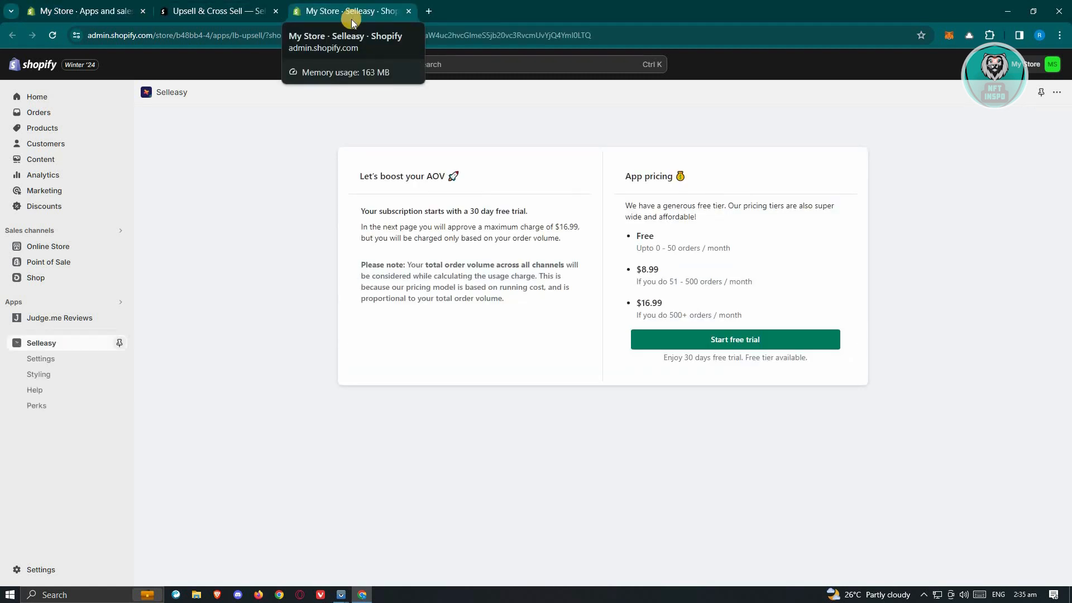
{"action": "mouse_move", "coordinate": [735, 392]}
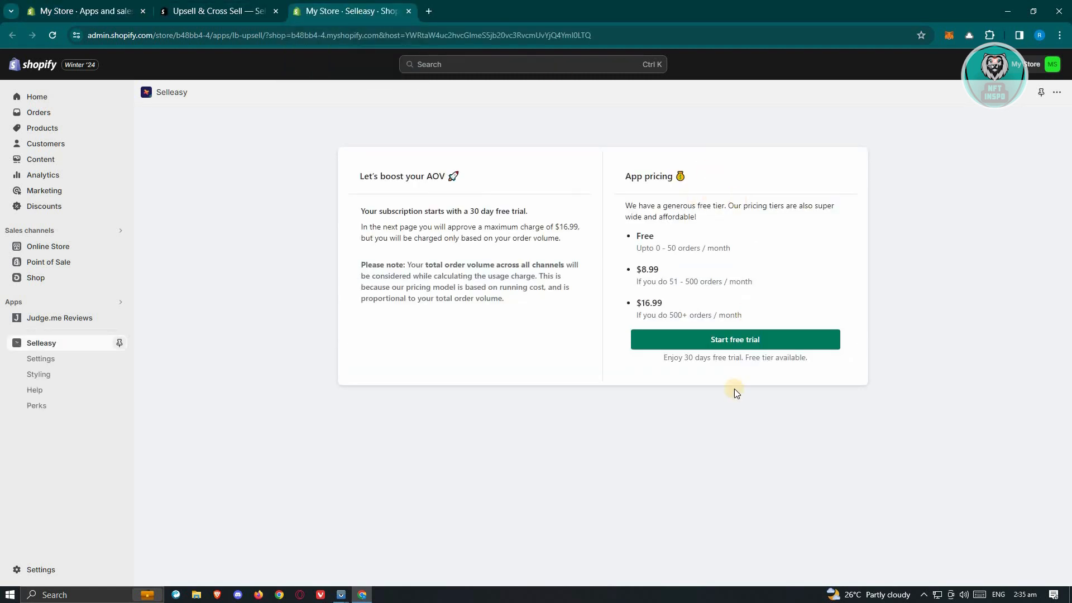
{"action": "mouse_move", "coordinate": [645, 250]}
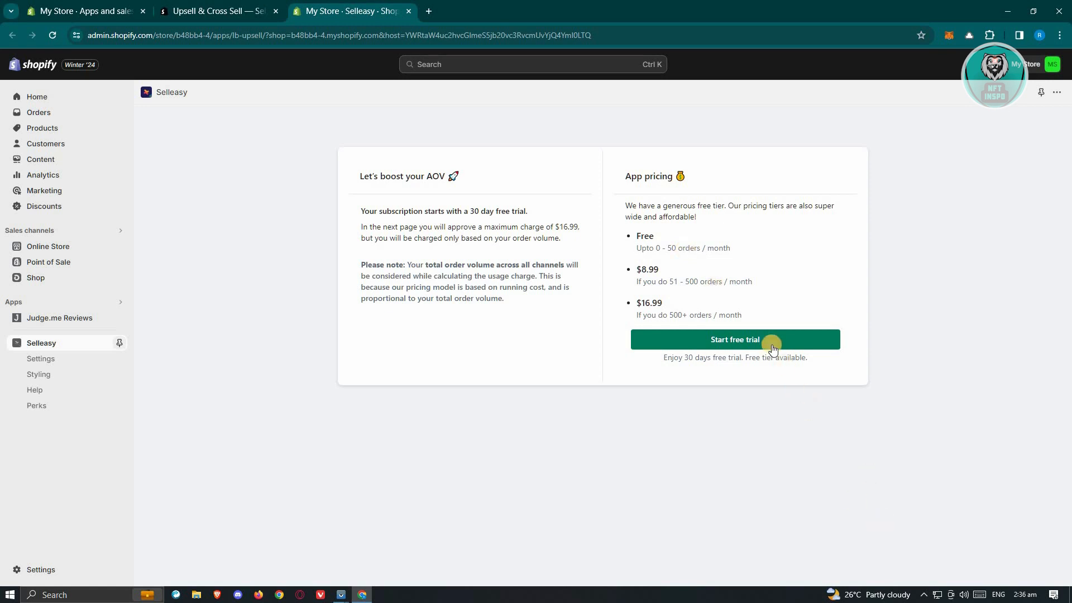
Start Selleasy's 30-day free trial from the pricing page.
{"action": "left_click", "coordinate": [735, 340]}
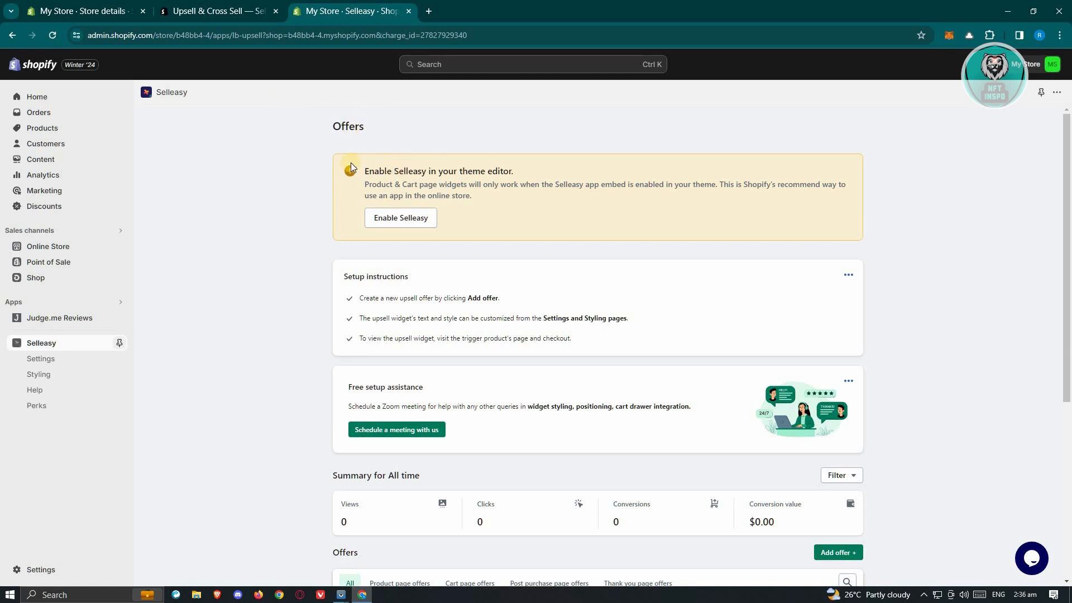
Scroll to the Offers section and start a new offer.
{"action": "scroll", "scroll_direction": "down", "scroll_amount": 3}
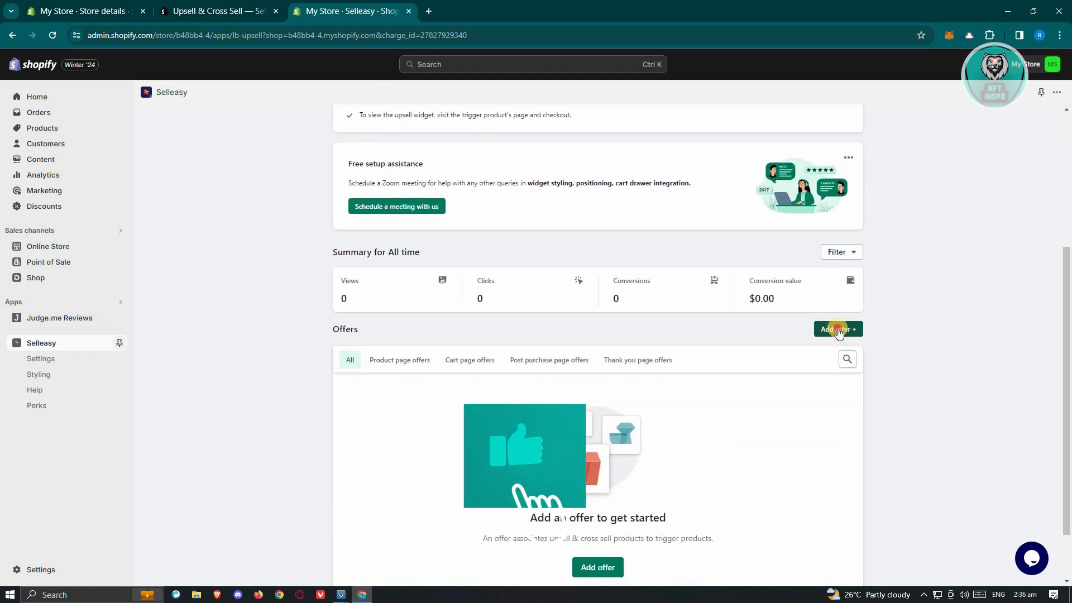
{"action": "left_click", "coordinate": [838, 329]}
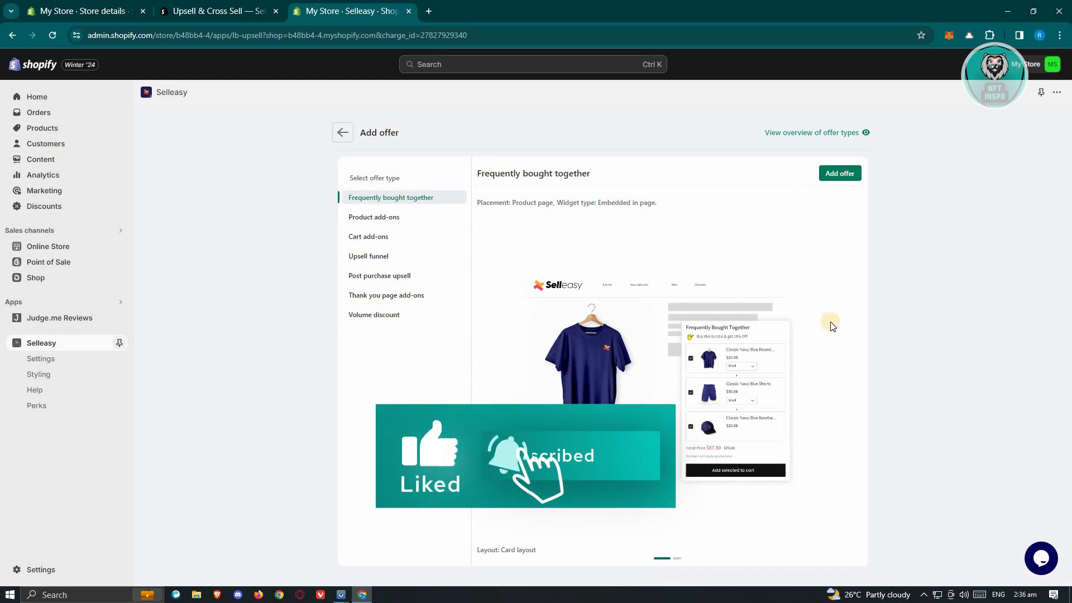
{"action": "mouse_move", "coordinate": [402, 297]}
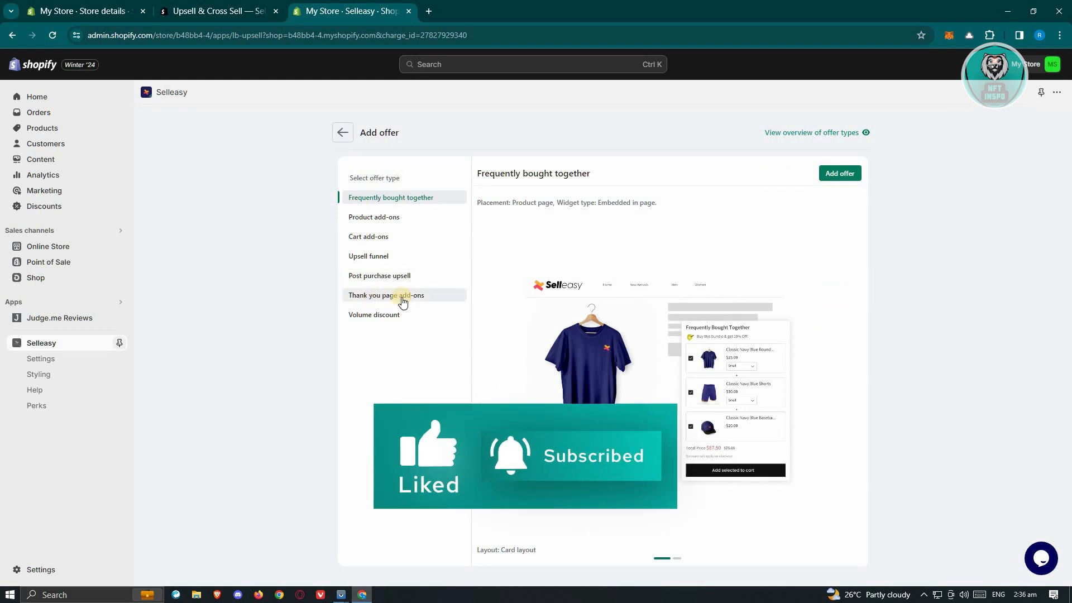
Pick Thank you page add-ons from the offer type list.
{"action": "left_click", "coordinate": [404, 294]}
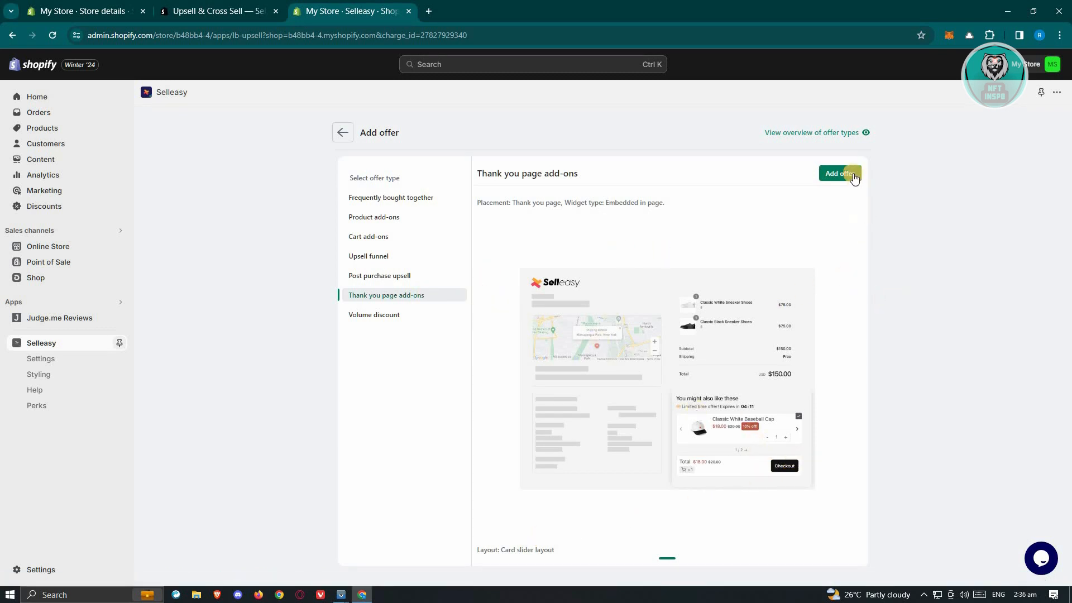
Create the Thank you page add-ons offer and set its trigger to All products.
{"action": "left_click", "coordinate": [840, 173]}
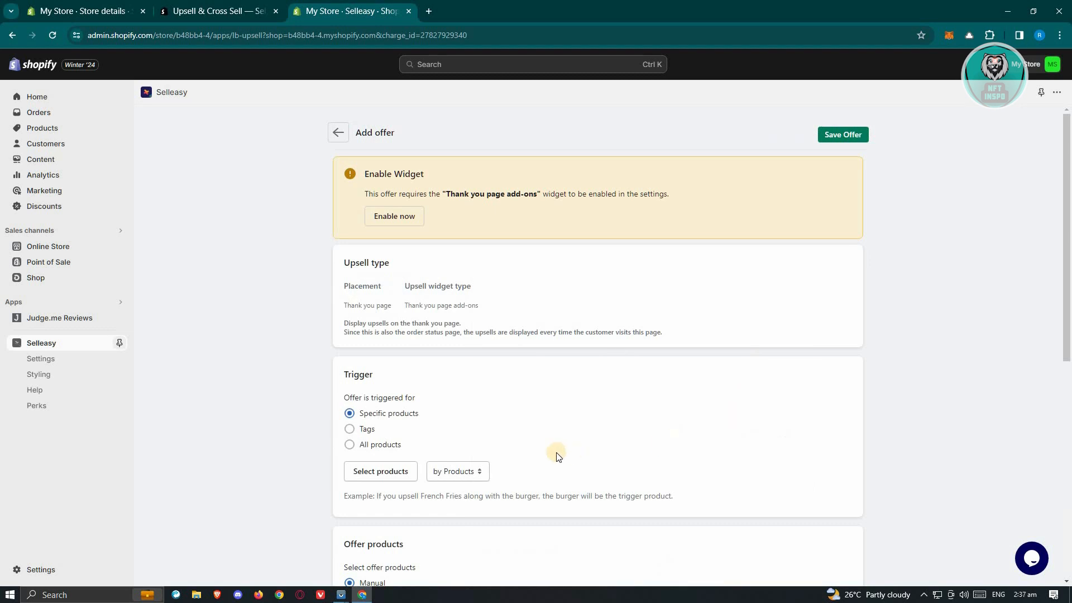
{"action": "mouse_move", "coordinate": [582, 422]}
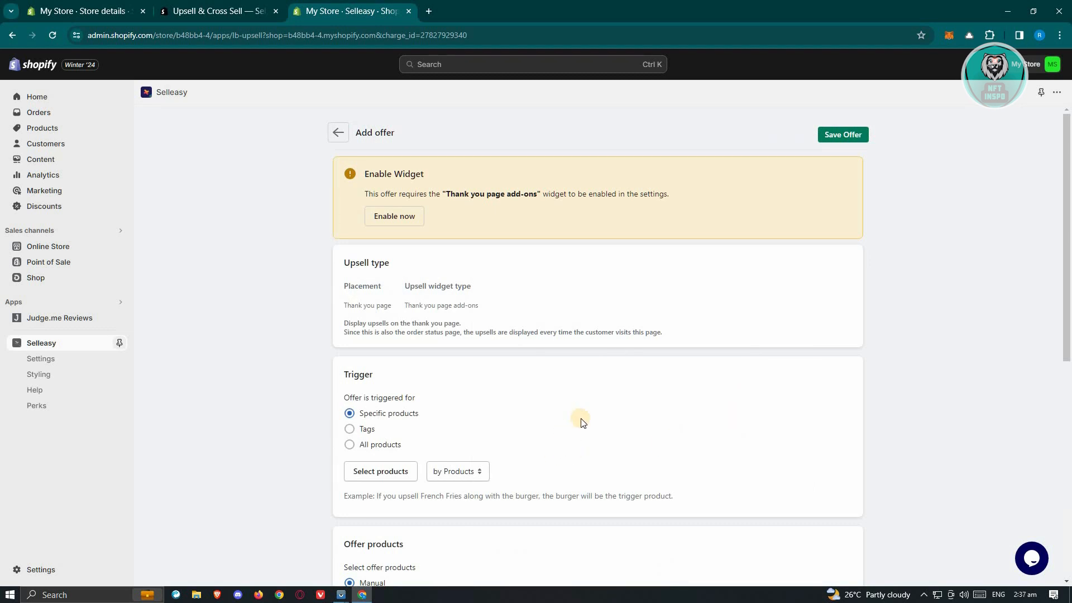
{"action": "scroll", "scroll_direction": "down", "scroll_amount": 3}
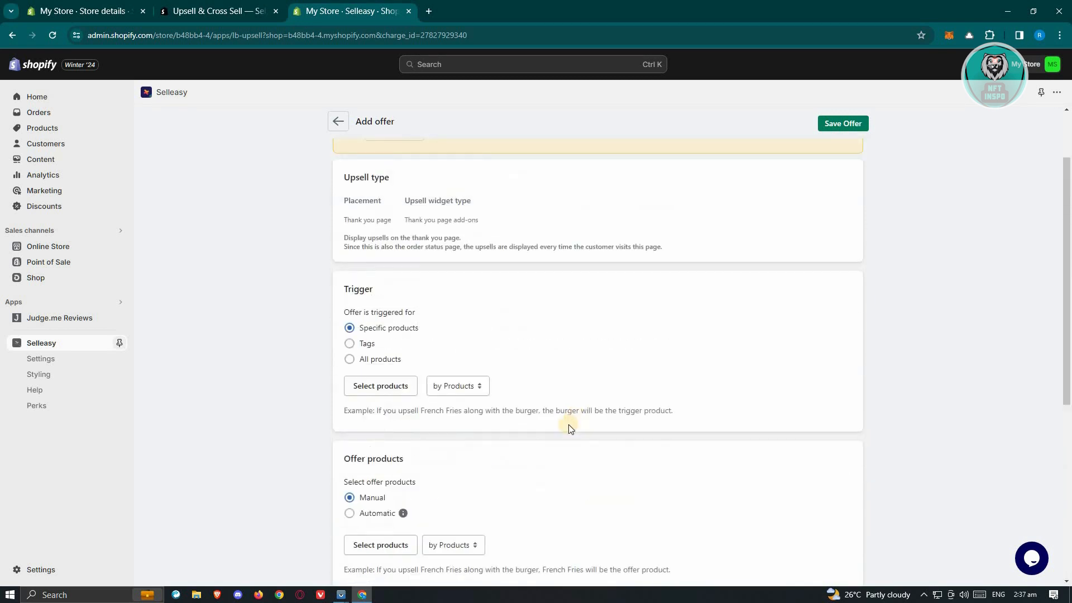
{"action": "mouse_move", "coordinate": [364, 293]}
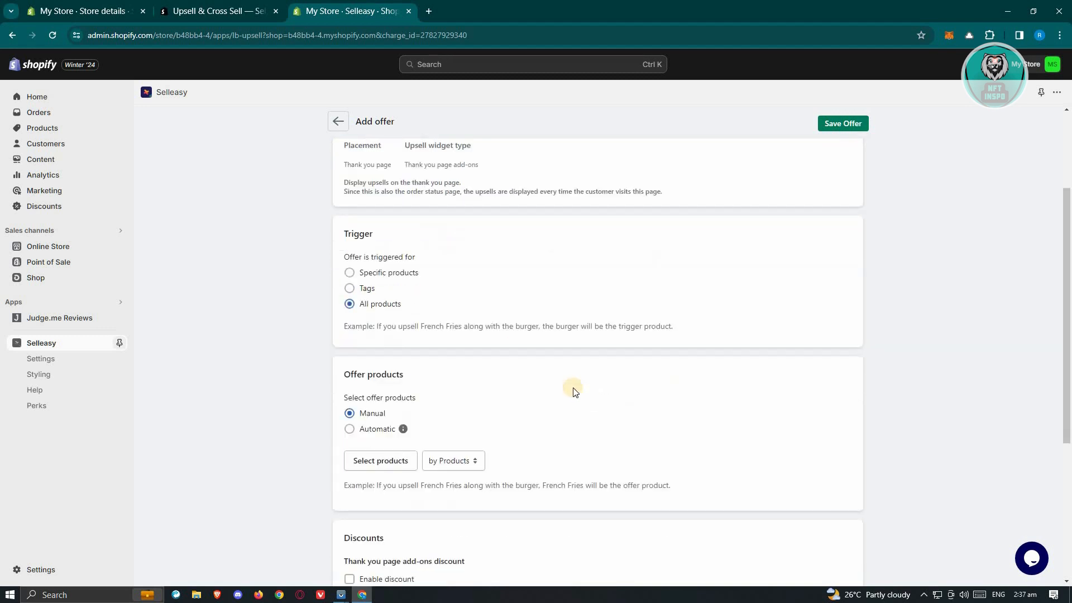
{"action": "scroll", "scroll_direction": "down", "scroll_amount": 3}
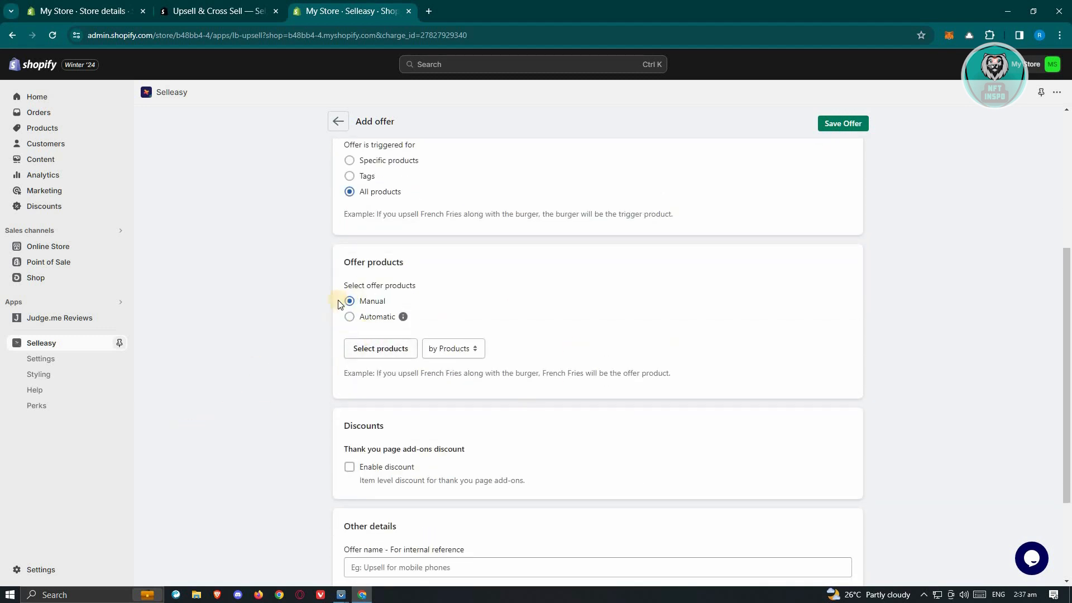
{"action": "scroll", "scroll_direction": "down", "scroll_amount": 3}
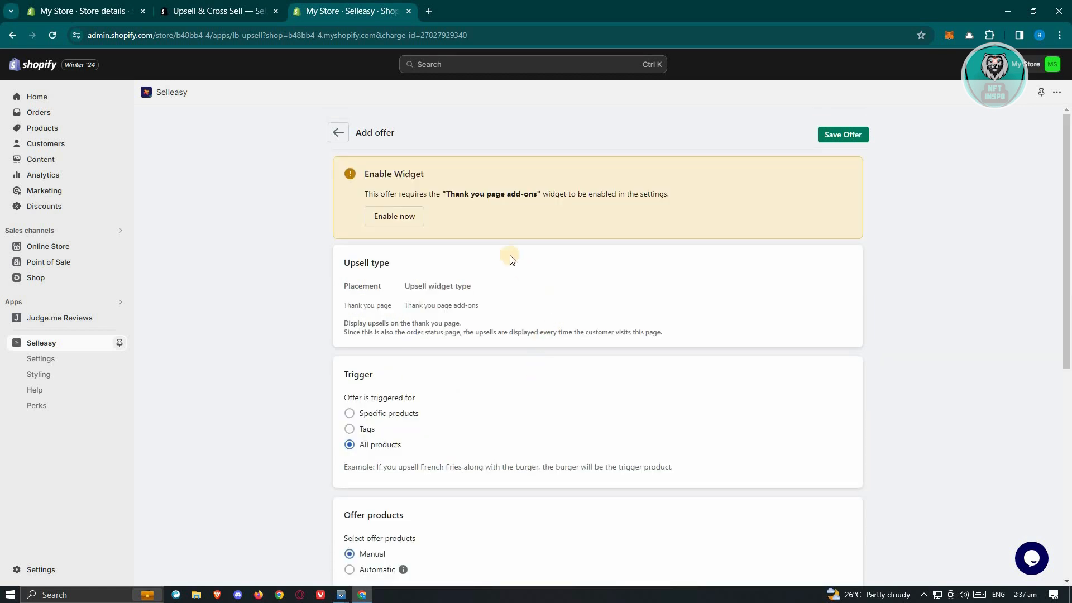
{"action": "mouse_move", "coordinate": [461, 238]}
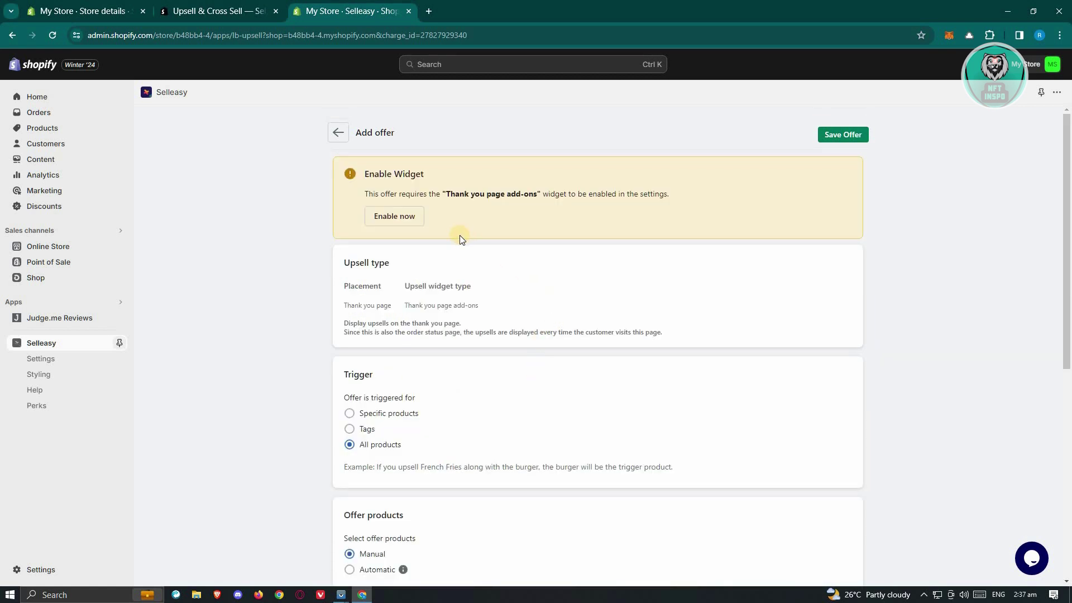
{"action": "mouse_move", "coordinate": [441, 213]}
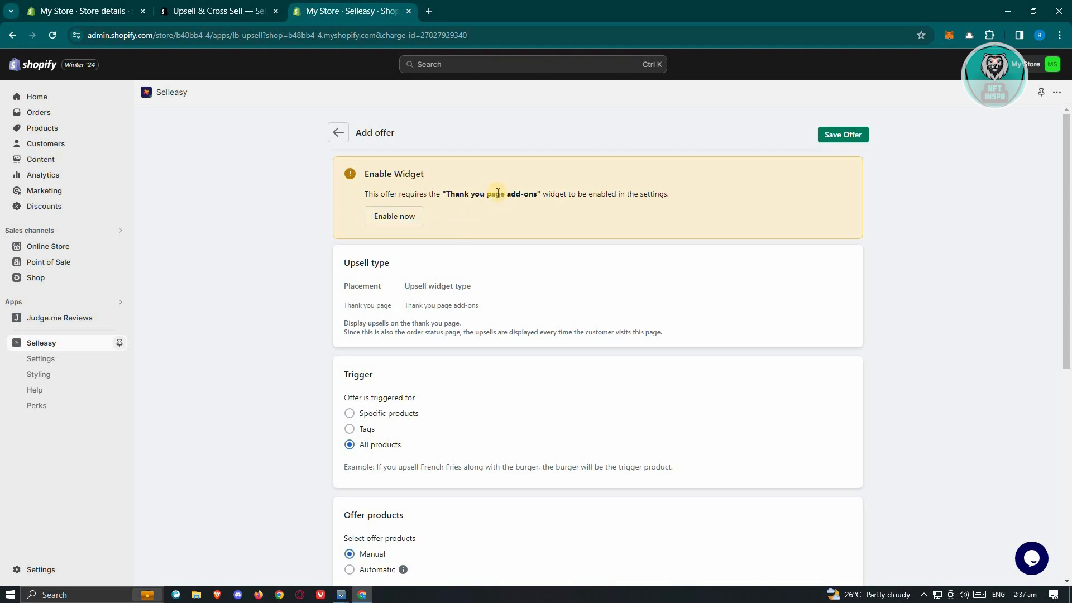
Enable the Thank you page add-ons widget from the Enable Widget banner.
{"action": "left_click", "coordinate": [395, 216]}
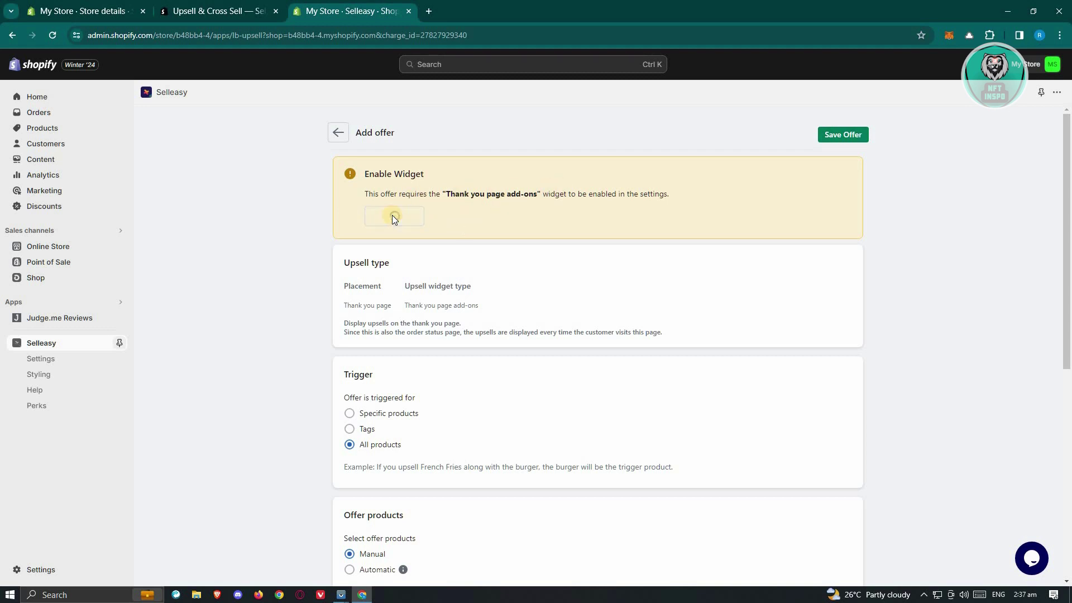
{"action": "left_click", "coordinate": [393, 216]}
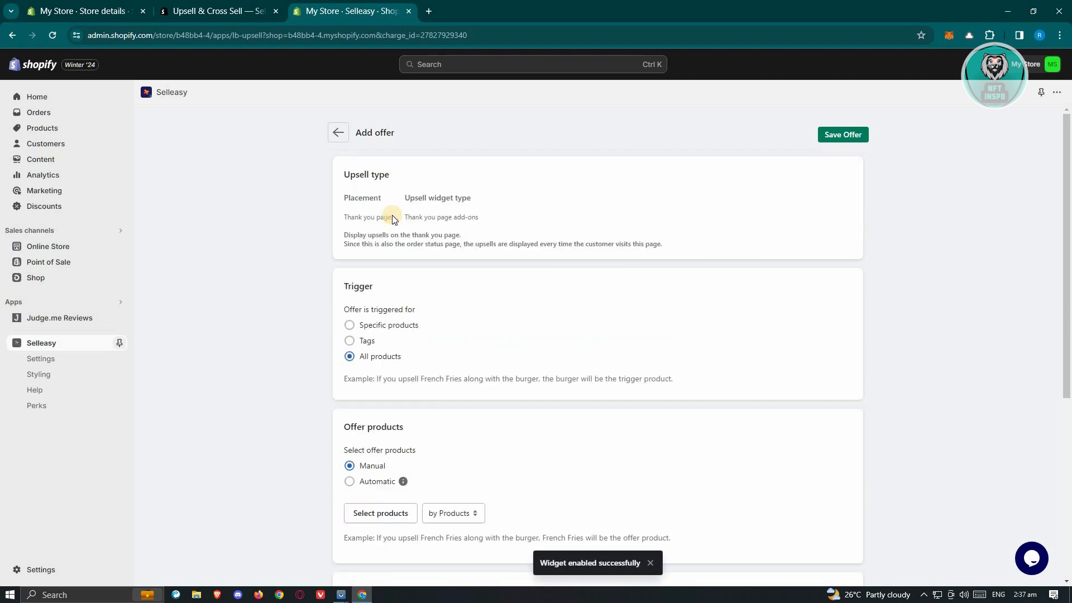
{"action": "mouse_move", "coordinate": [629, 177]}
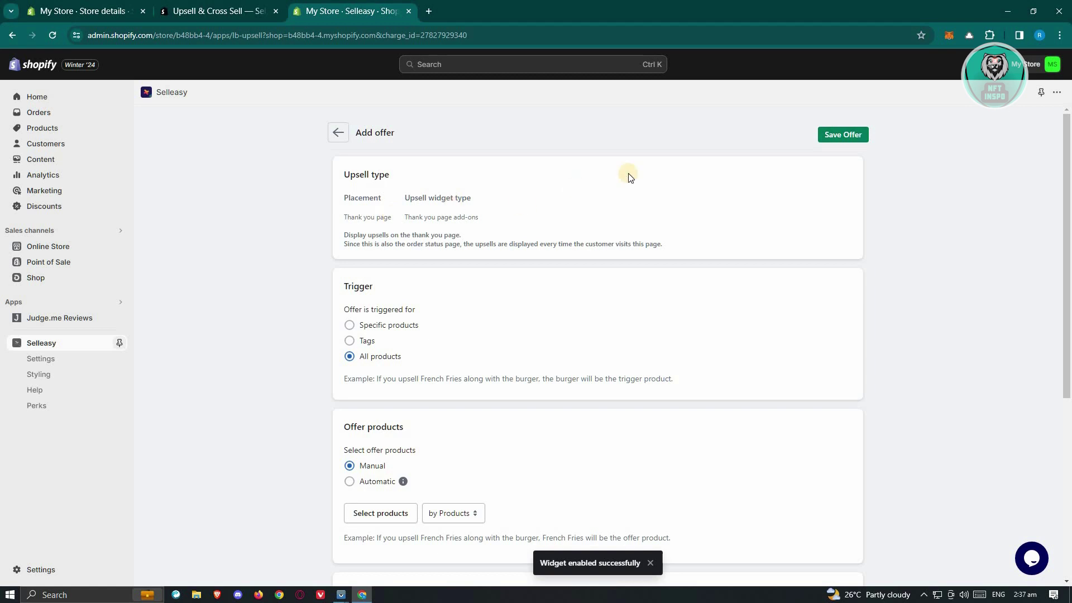
Switch the offer to automatic offer products showing at most 2, then save.
{"action": "left_click", "coordinate": [844, 134]}
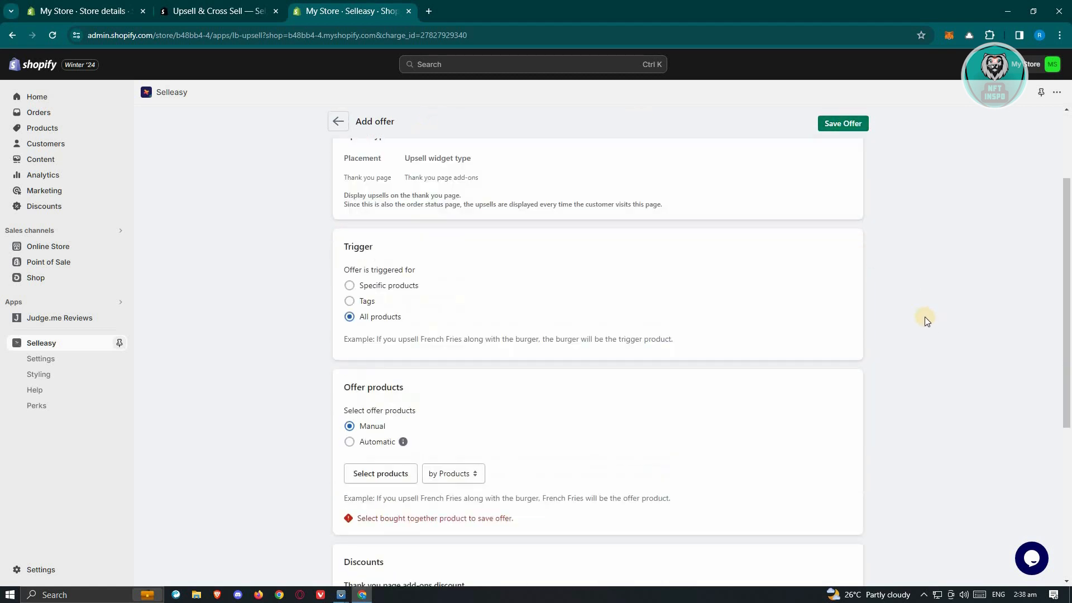
{"action": "scroll", "scroll_direction": "down", "scroll_amount": 3}
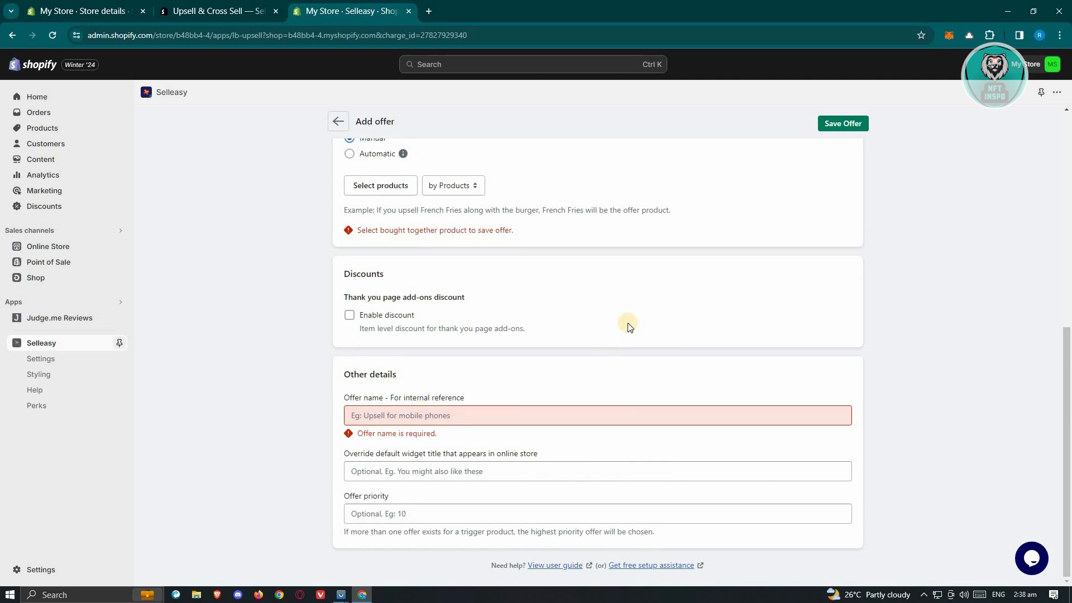
{"action": "left_click", "coordinate": [843, 124]}
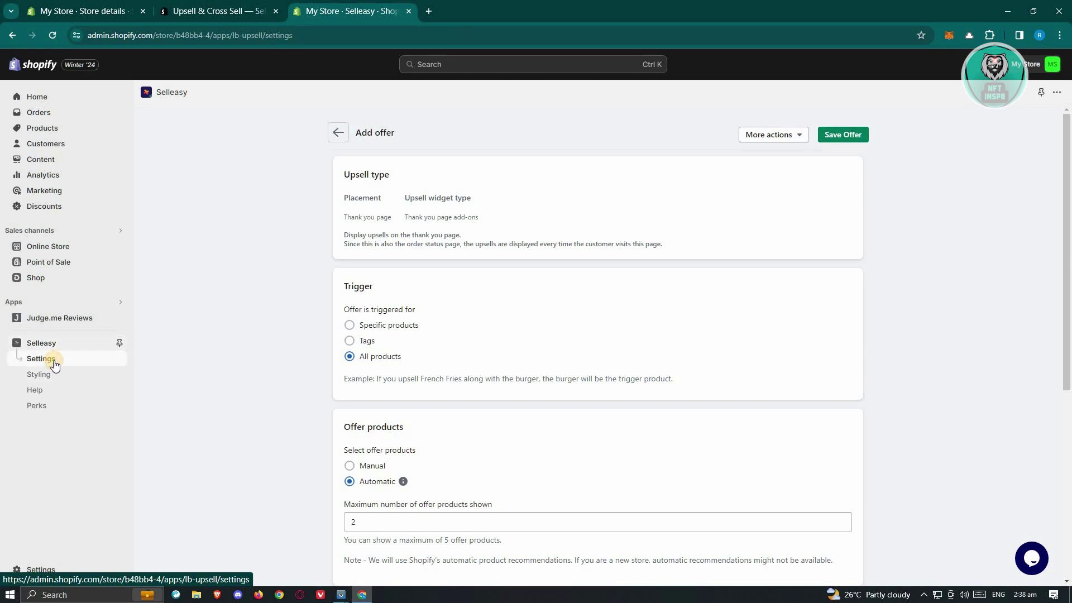
Confirm the Thank you page add-ons toggle is on in Selleasy Settings, then go to Styling.
{"action": "left_click", "coordinate": [39, 374]}
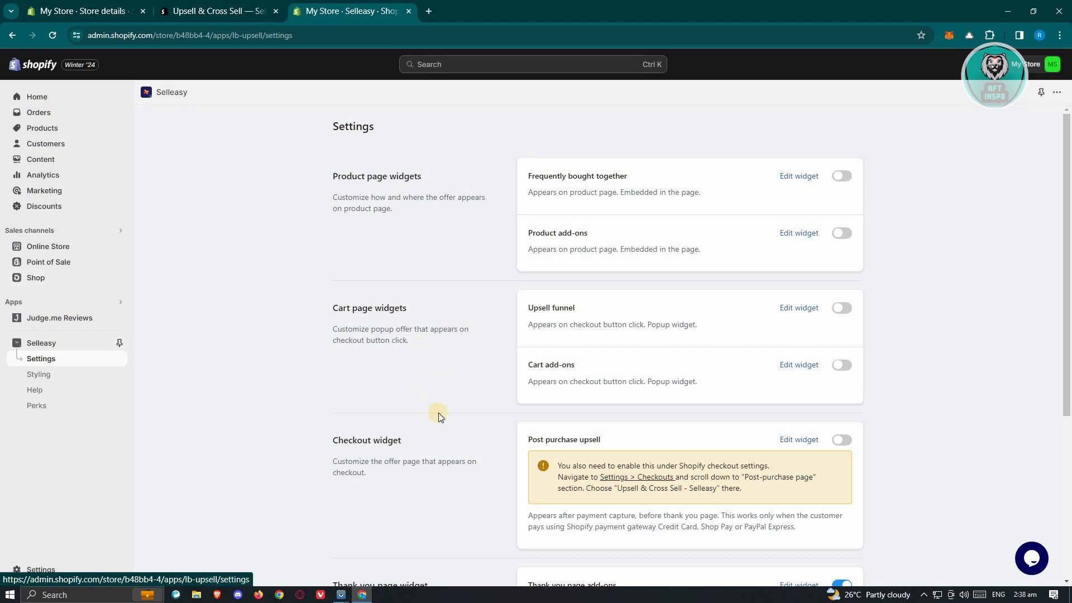
{"action": "scroll", "scroll_direction": "down", "scroll_amount": 3}
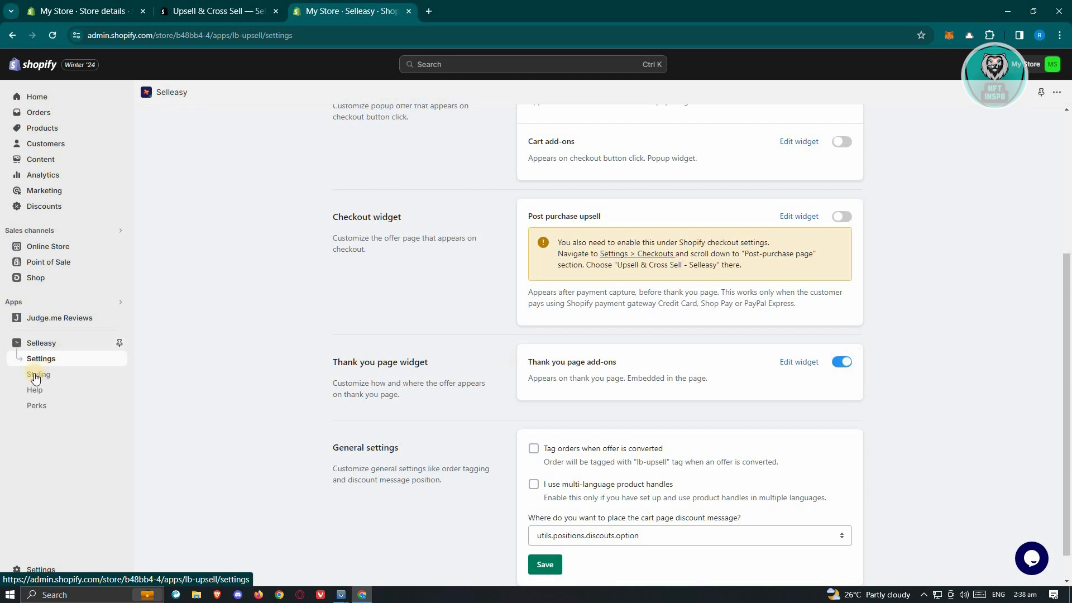
{"action": "left_click", "coordinate": [36, 375]}
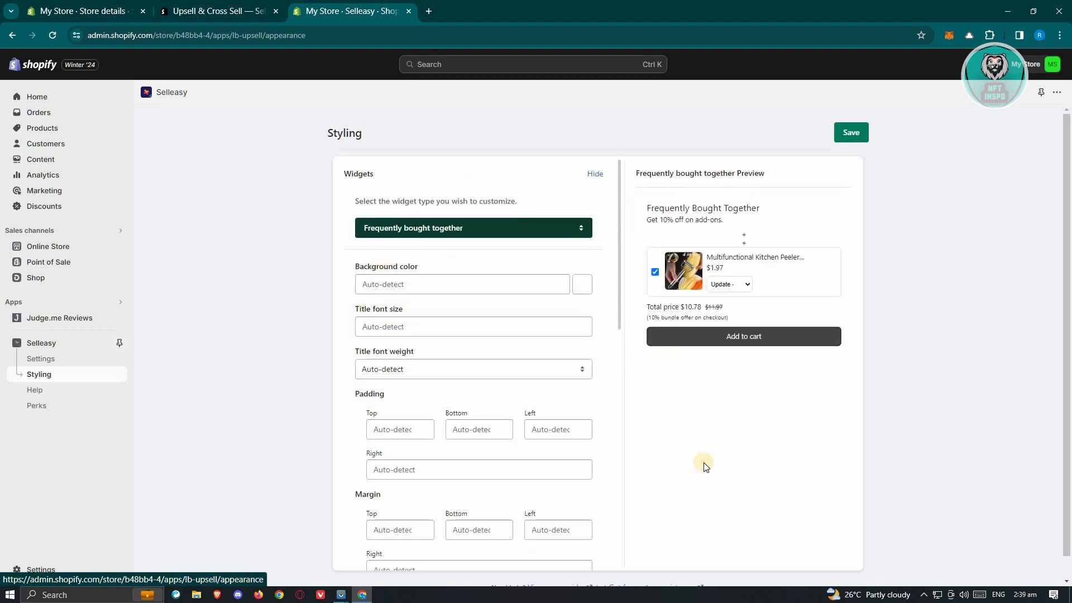
Expand the 'Frequently bought together' widget type dropdown on the Styling page.
{"action": "scroll", "scroll_direction": "down", "scroll_amount": 3}
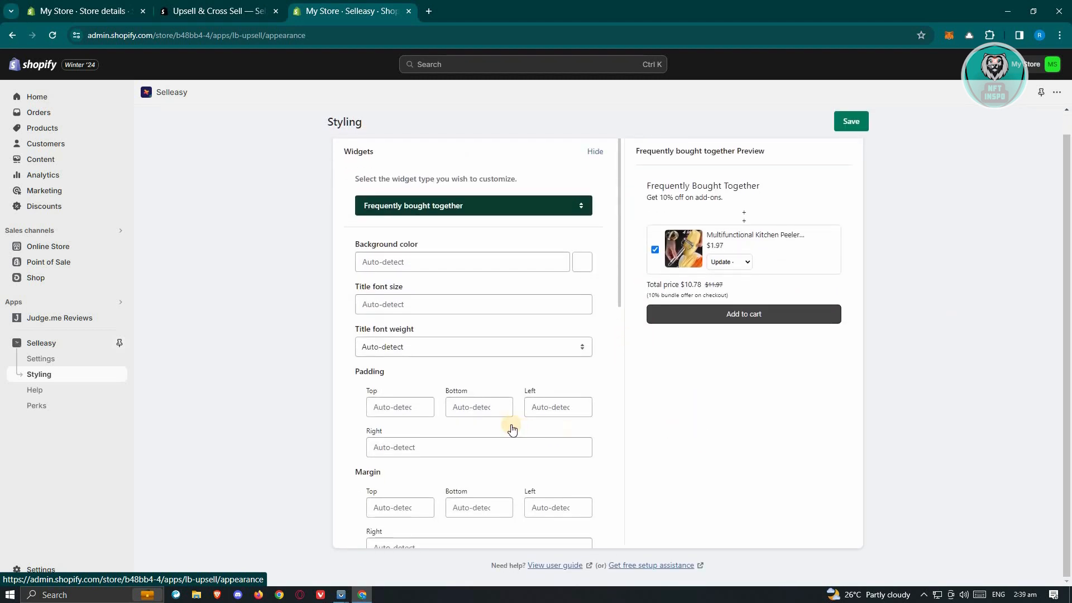
{"action": "scroll", "scroll_direction": "down", "scroll_amount": 3}
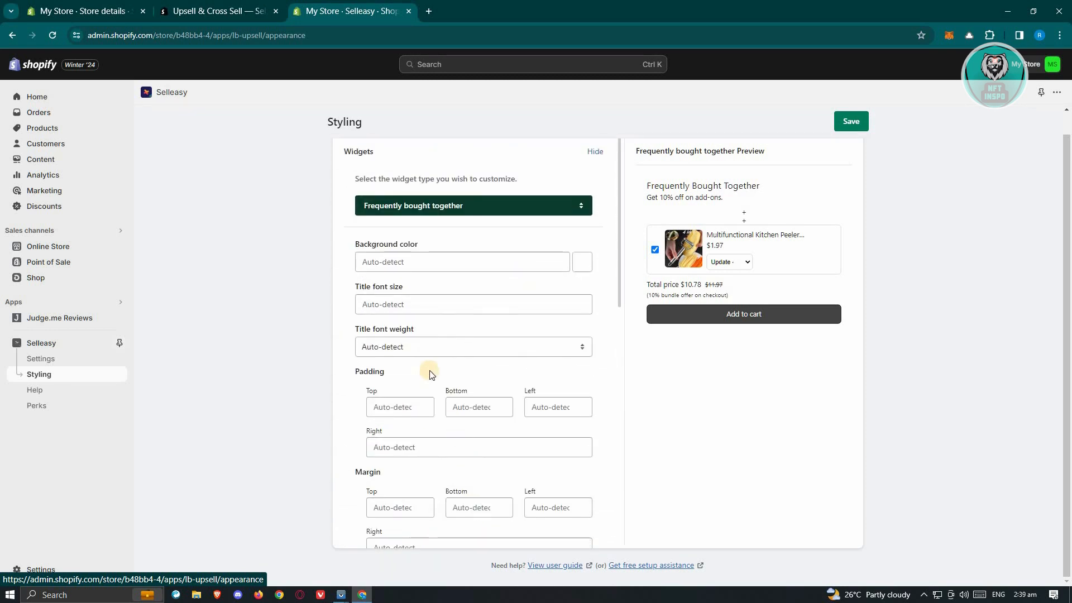
{"action": "mouse_move", "coordinate": [364, 190]}
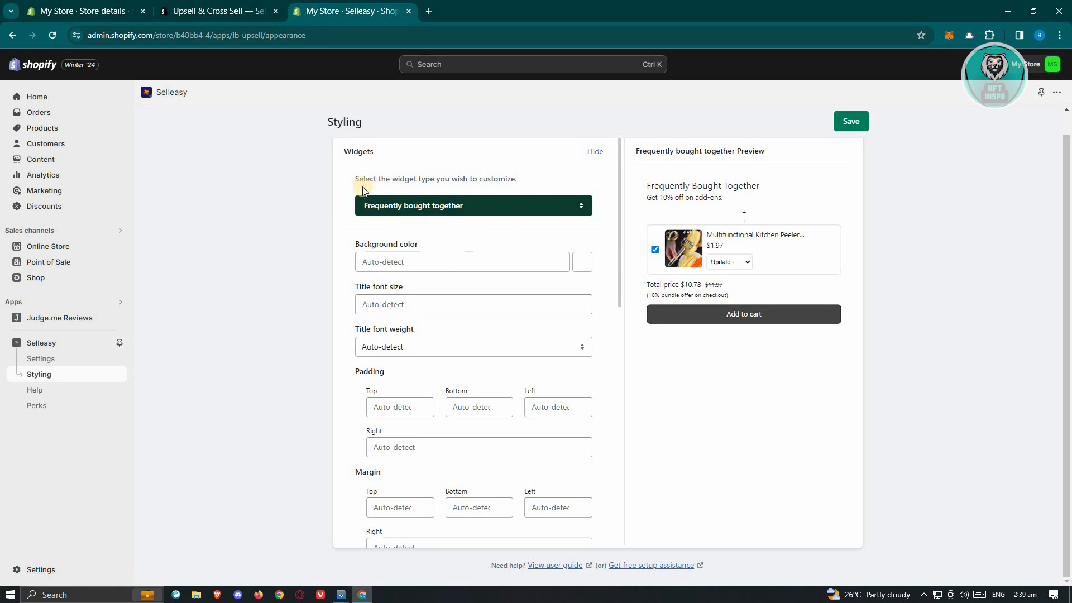
{"action": "left_click", "coordinate": [472, 206]}
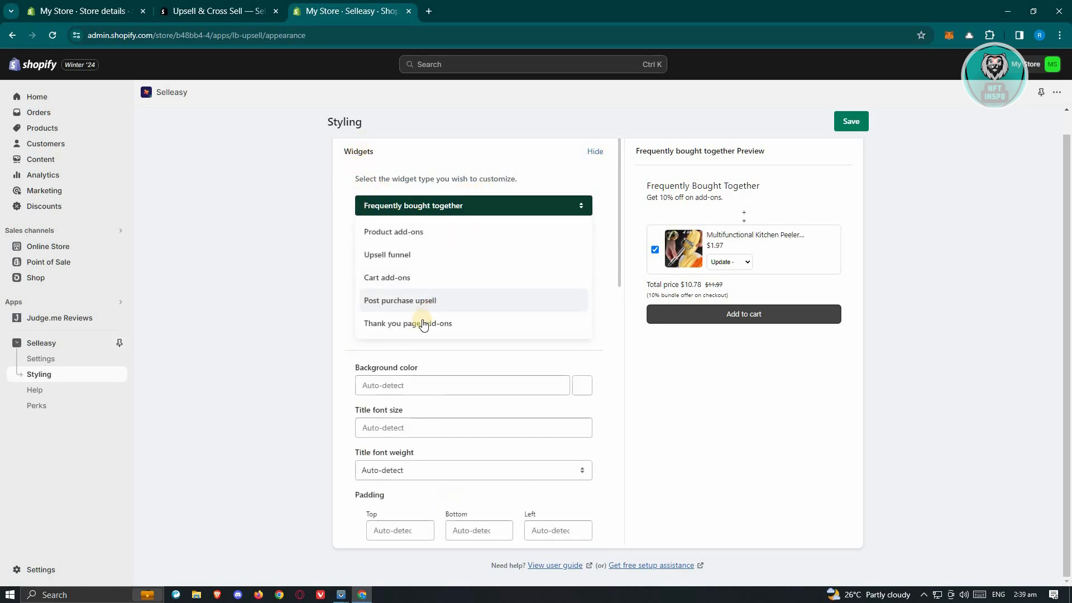
Select 'Thank you page add-ons' and review its preview, styling fields and Custom CSS.
{"action": "left_click", "coordinate": [407, 323]}
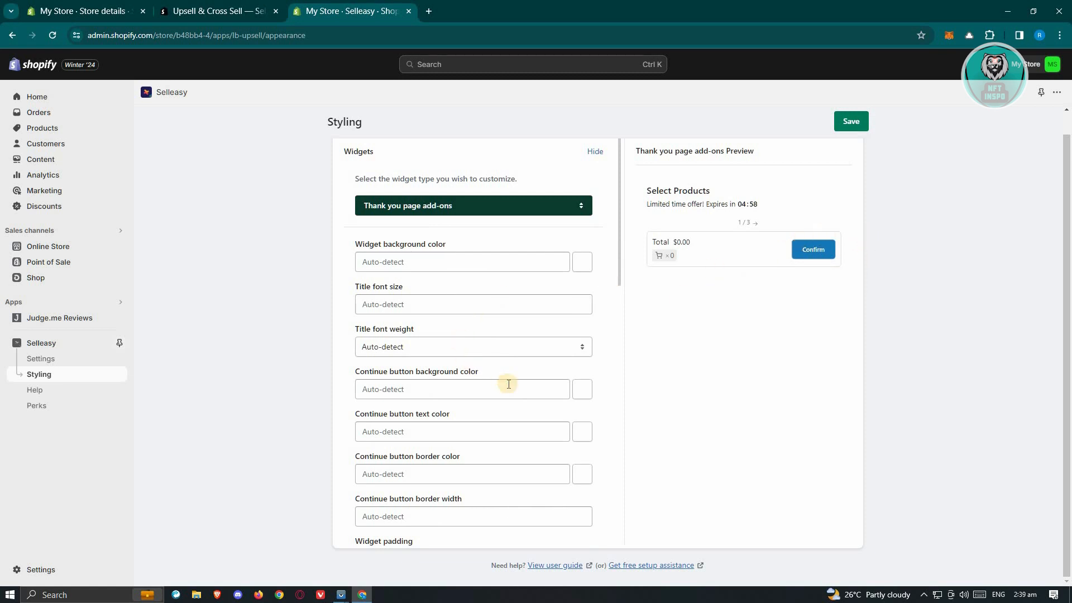
{"action": "scroll", "scroll_direction": "down", "scroll_amount": 3}
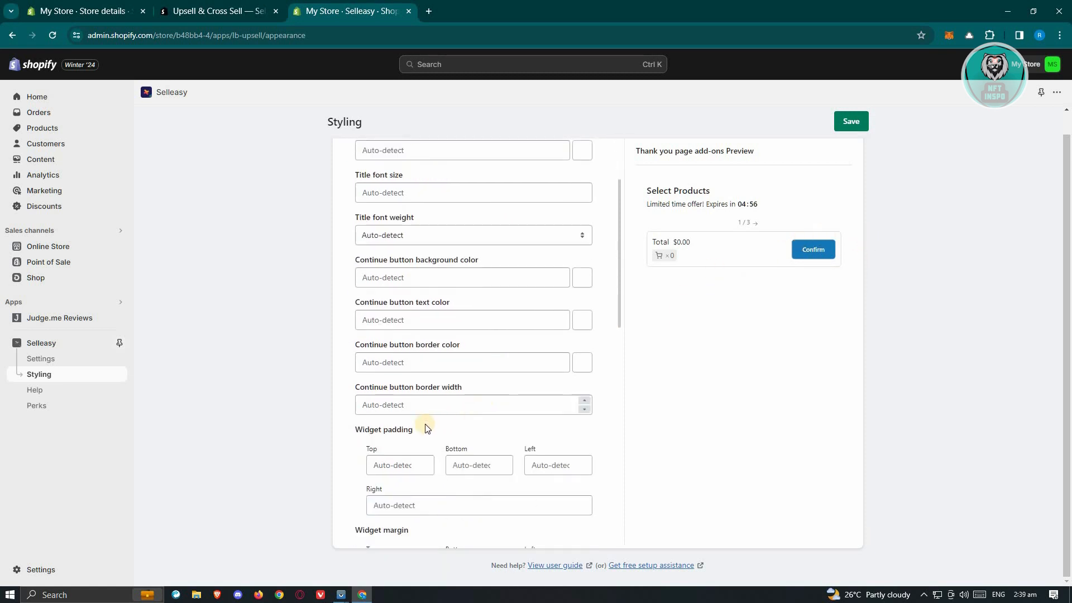
{"action": "scroll", "scroll_direction": "down", "scroll_amount": 3}
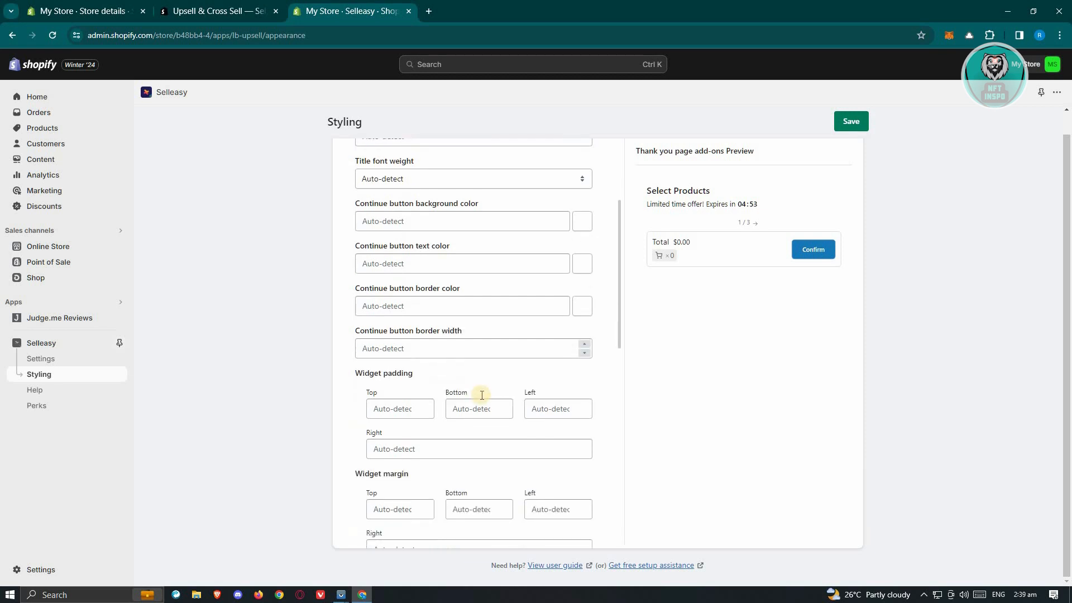
{"action": "scroll", "scroll_direction": "down", "scroll_amount": 3}
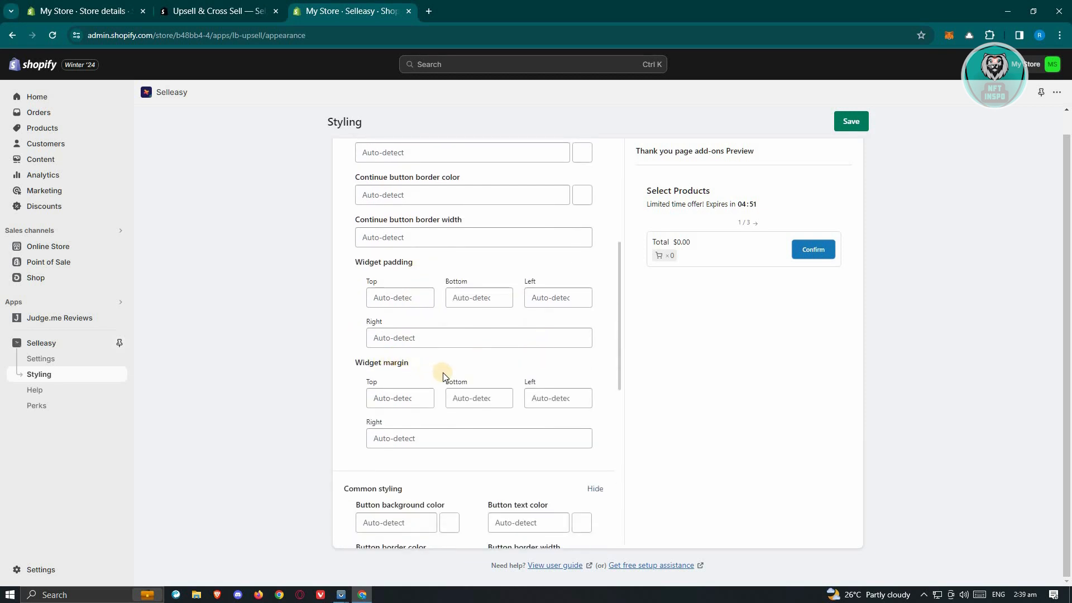
{"action": "scroll", "scroll_direction": "down", "scroll_amount": 3}
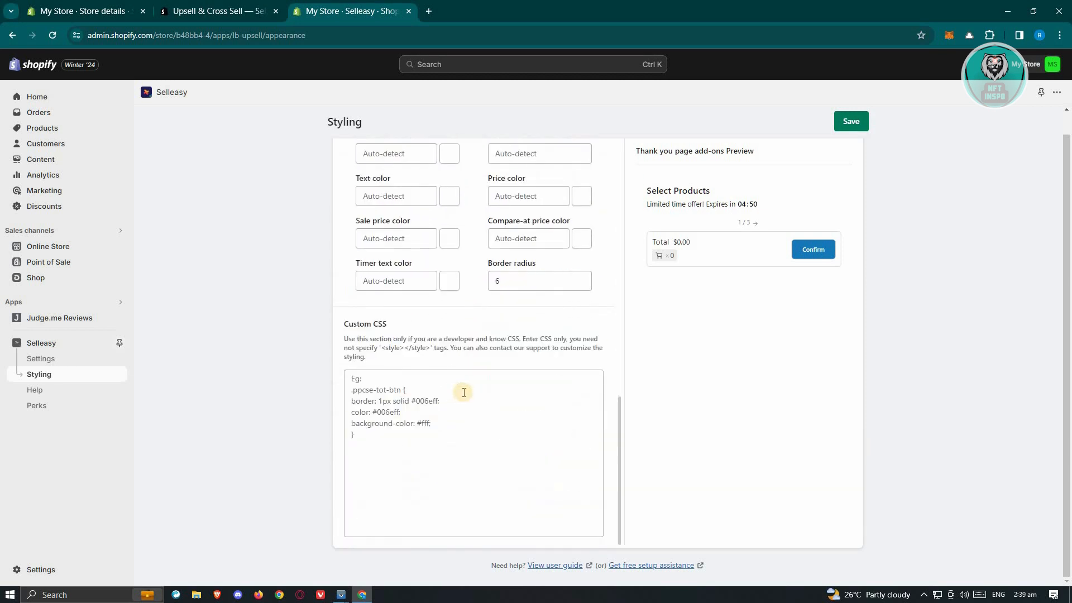
{"action": "mouse_move", "coordinate": [417, 433]}
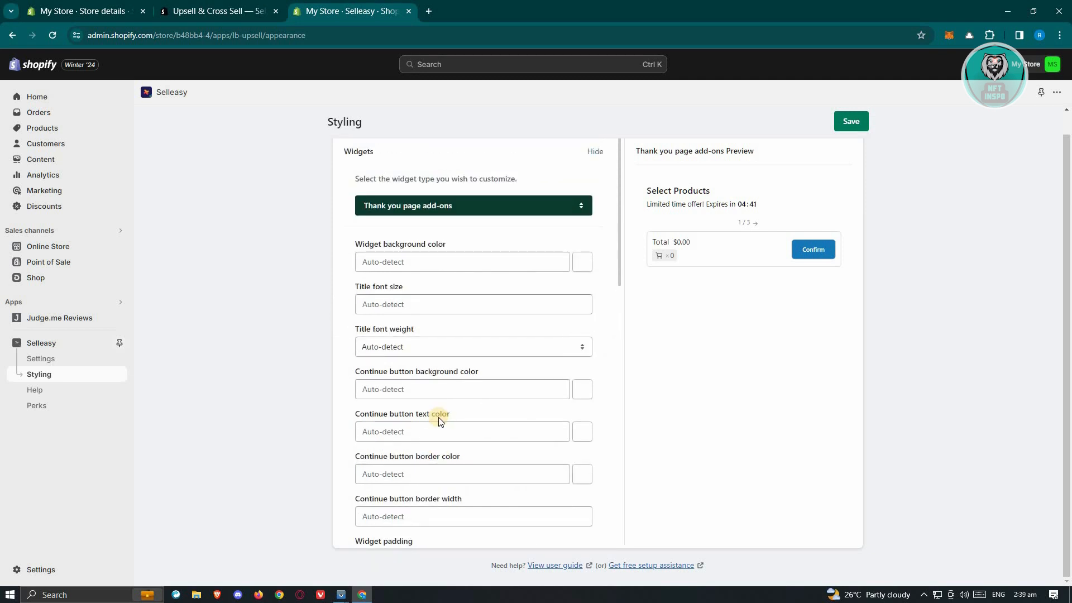
{"action": "mouse_move", "coordinate": [459, 411]}
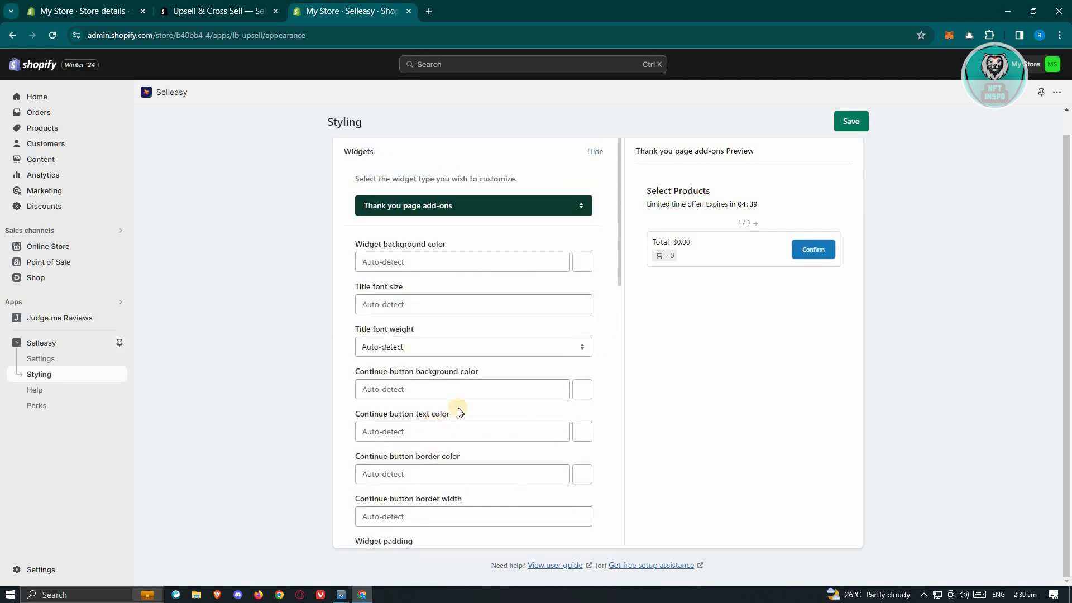
{"action": "mouse_move", "coordinate": [879, 142]}
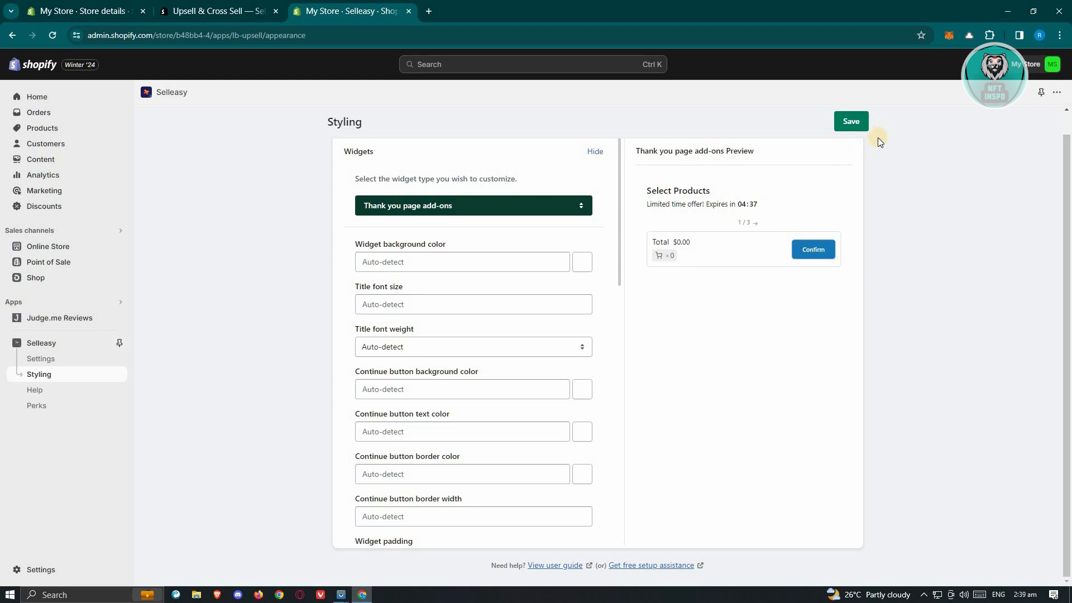